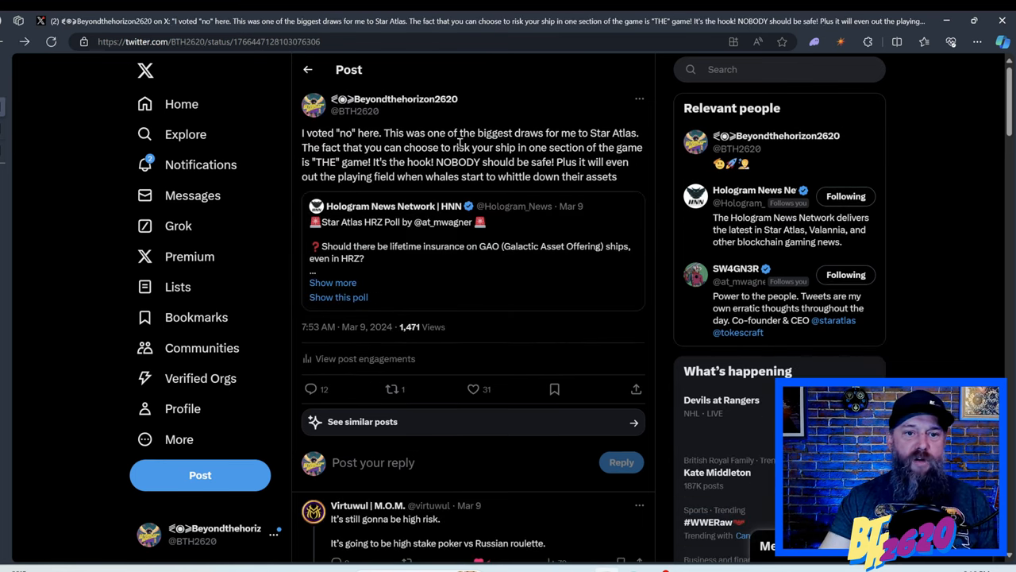
mouse_move(492, 434)
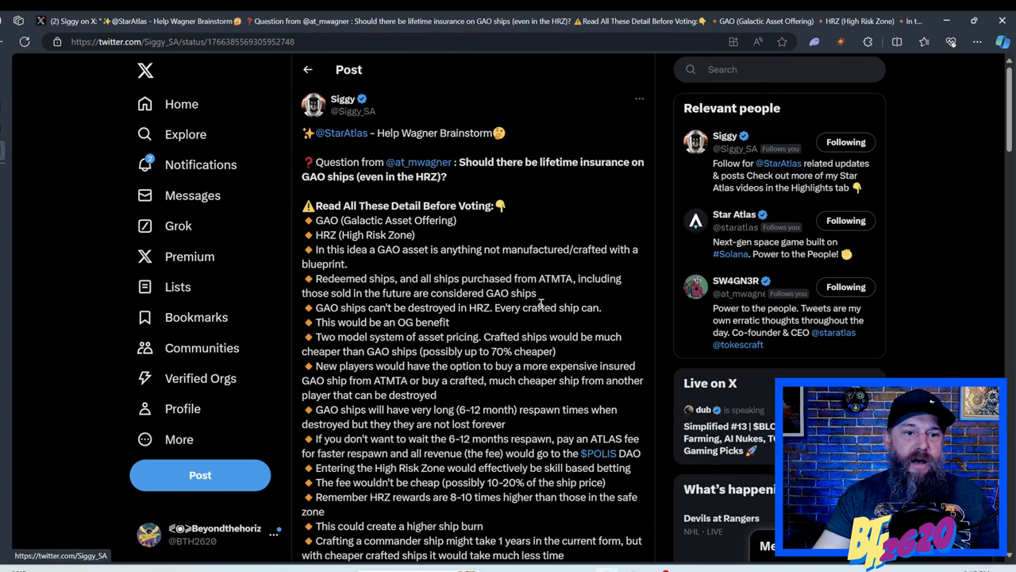
scroll("down", 3)
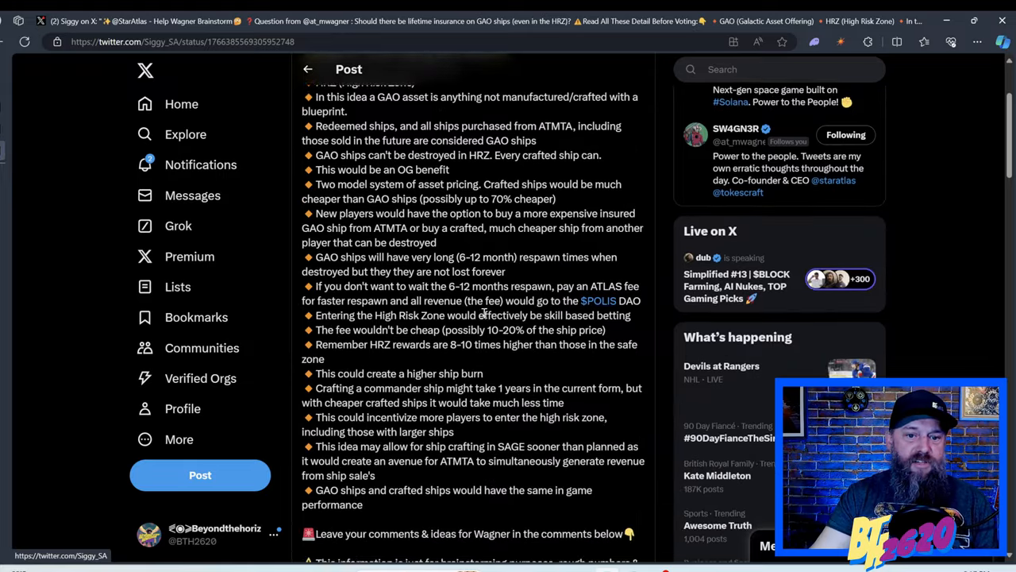
scroll("up", 3)
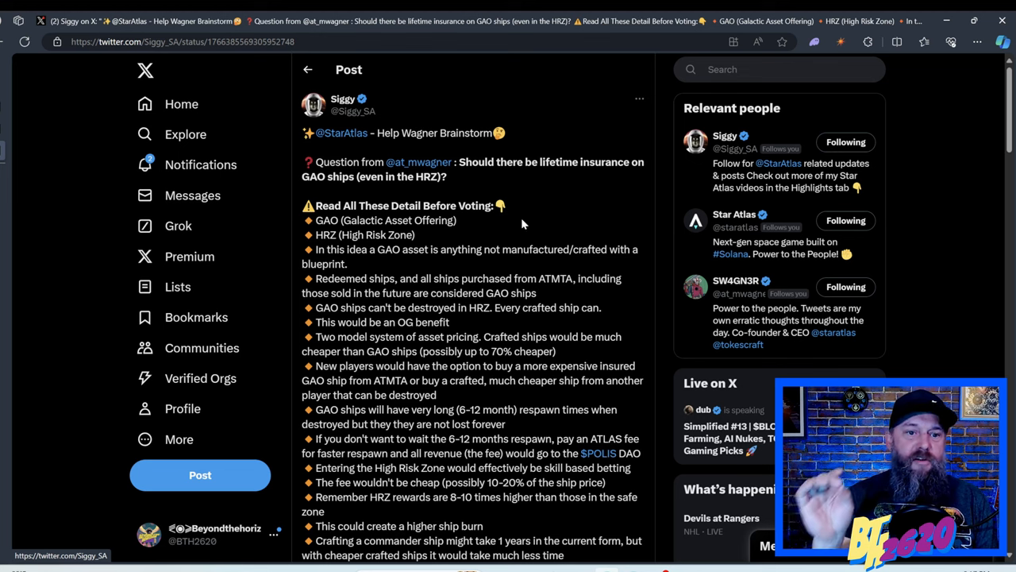
mouse_move(530, 202)
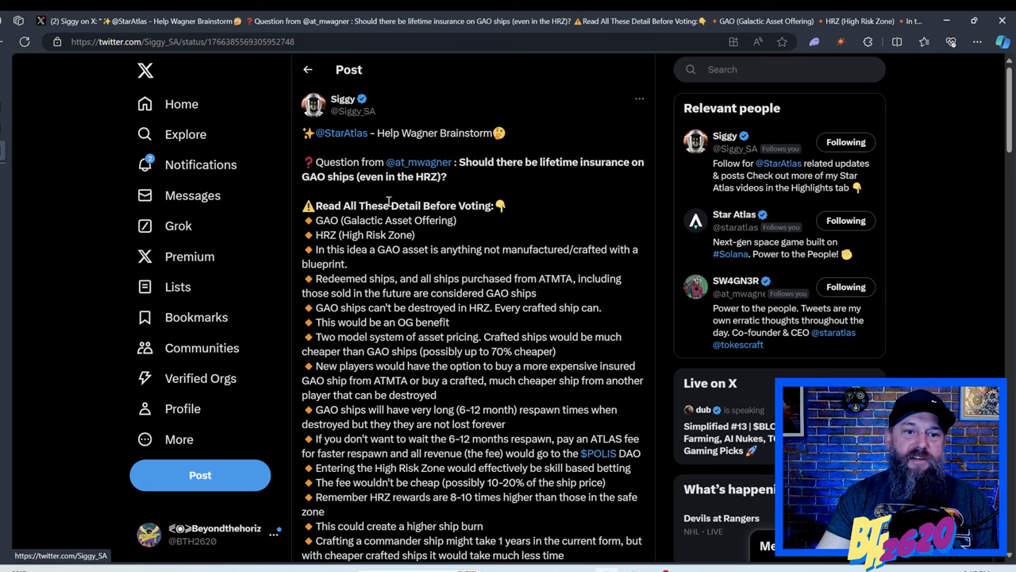
scroll("down", 3)
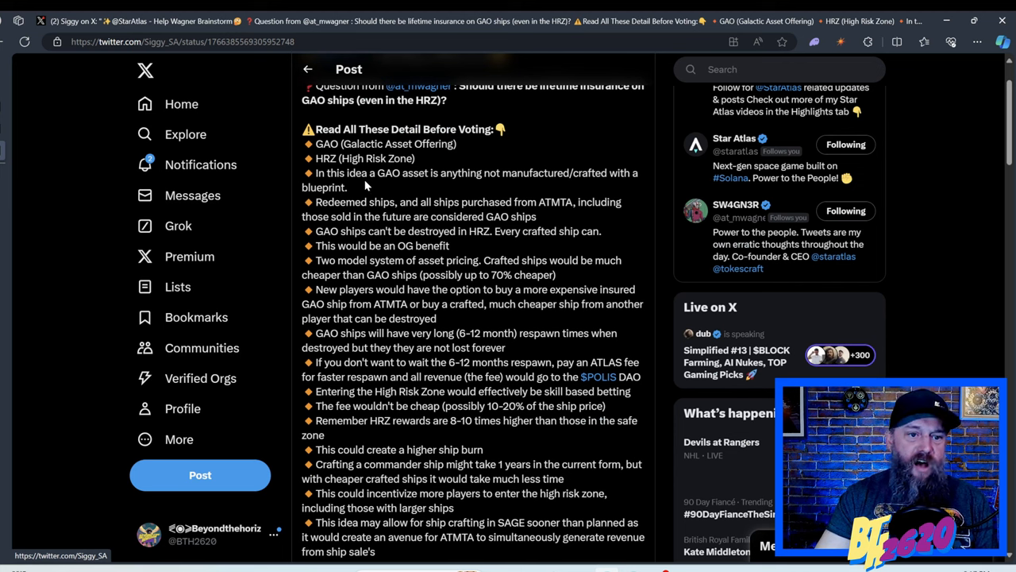
mouse_move(356, 190)
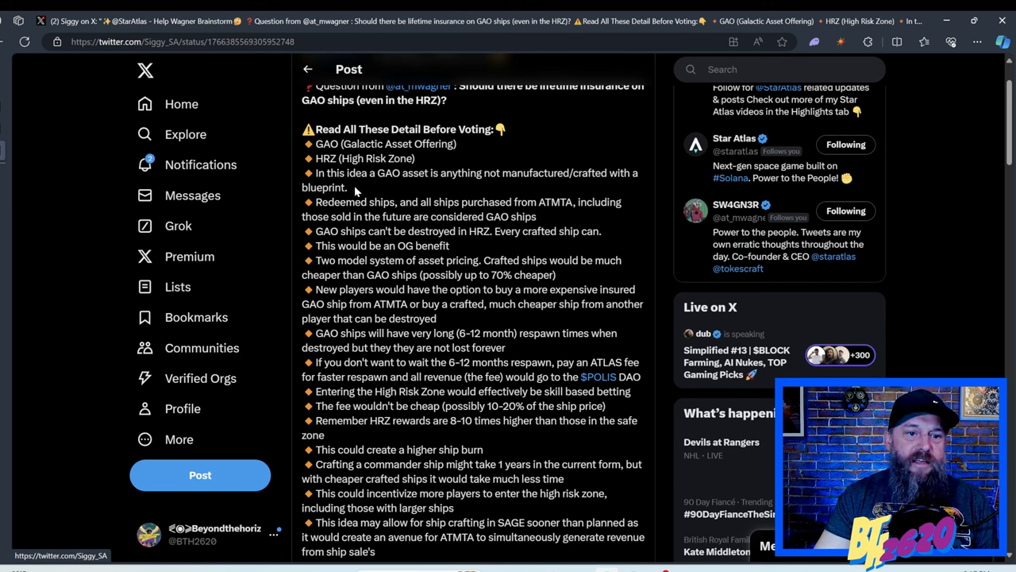
mouse_move(399, 197)
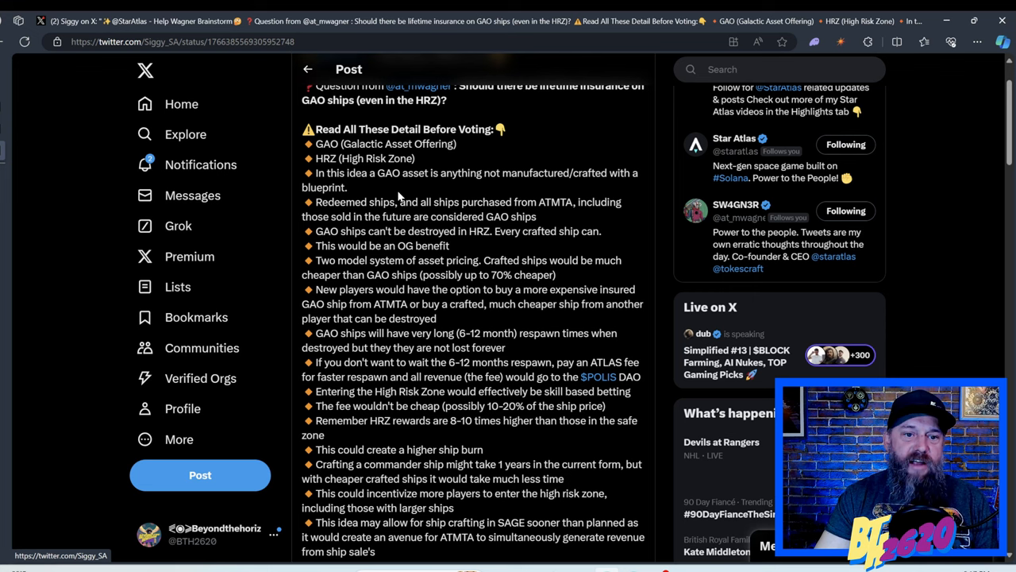
mouse_move(416, 210)
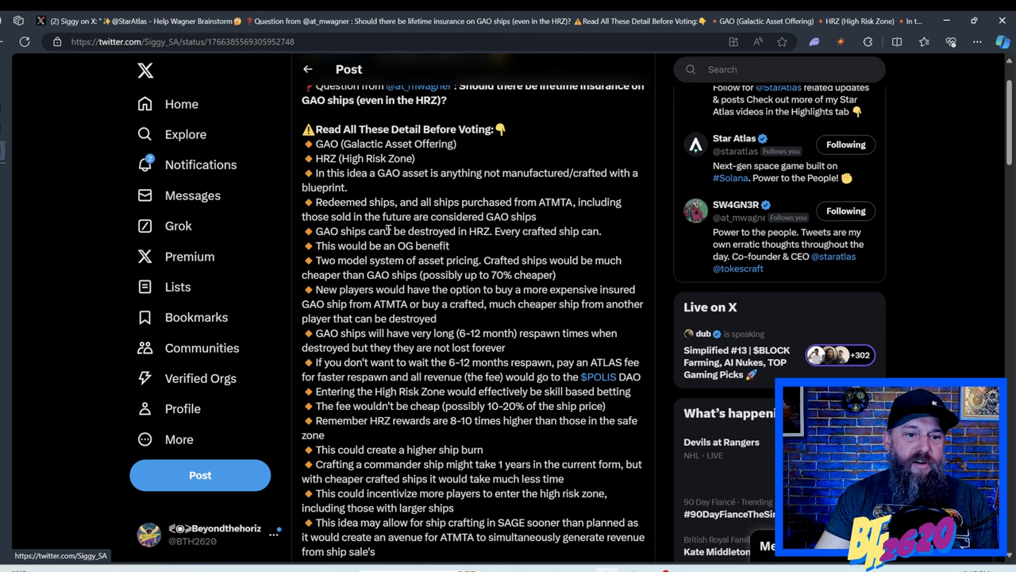
scroll("down", 3)
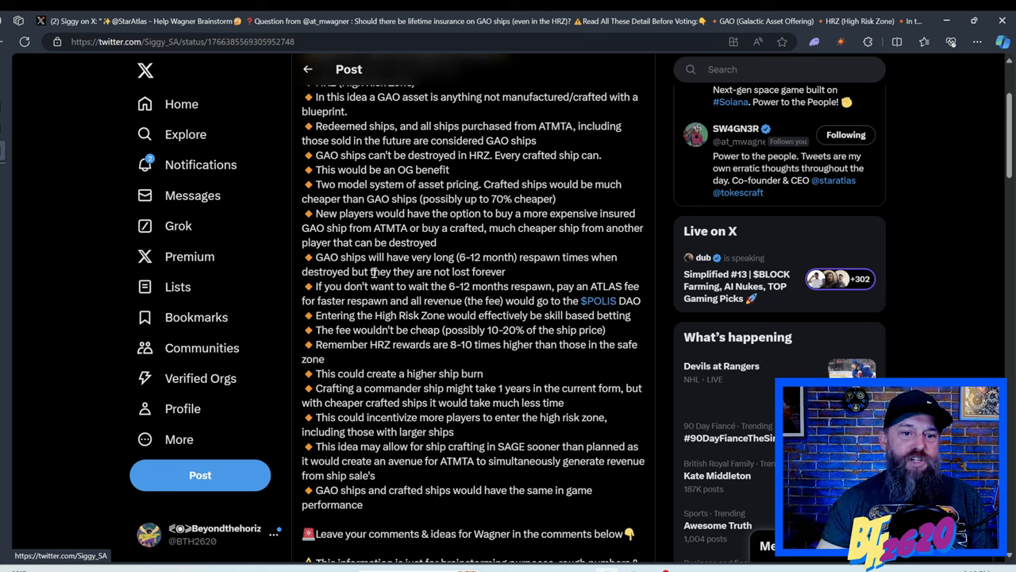
mouse_move(387, 307)
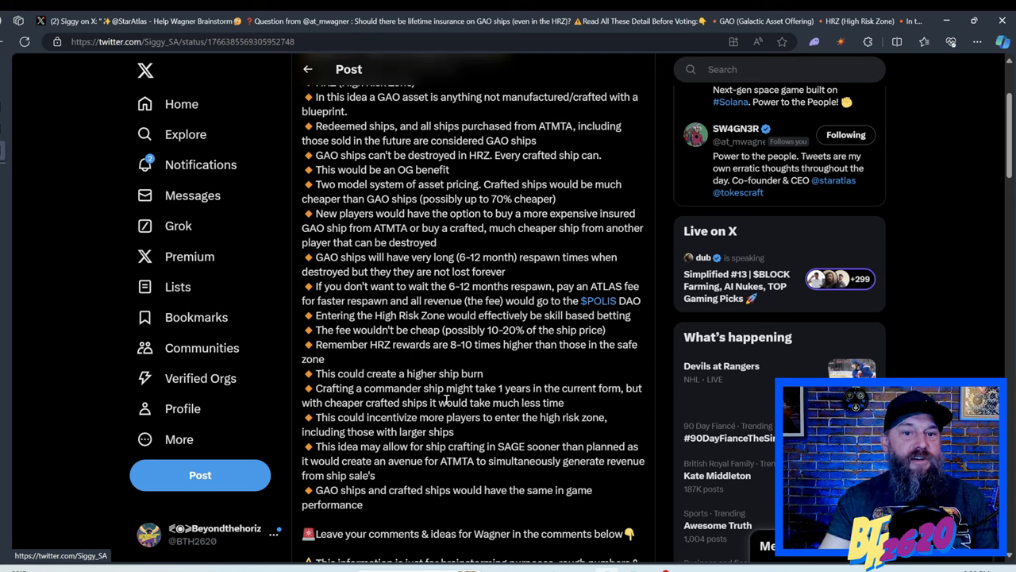
scroll("down", 3)
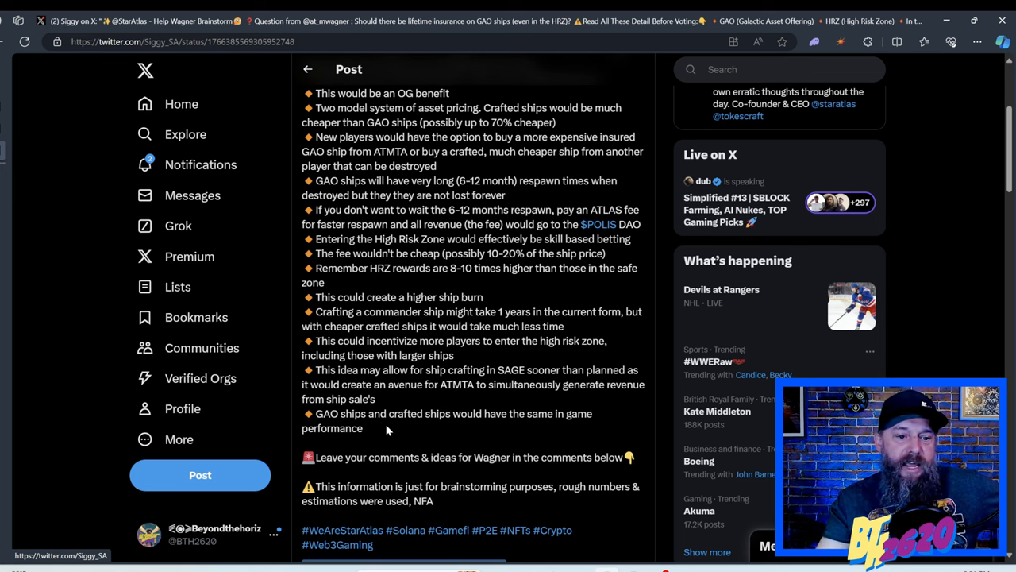
scroll("down", 3)
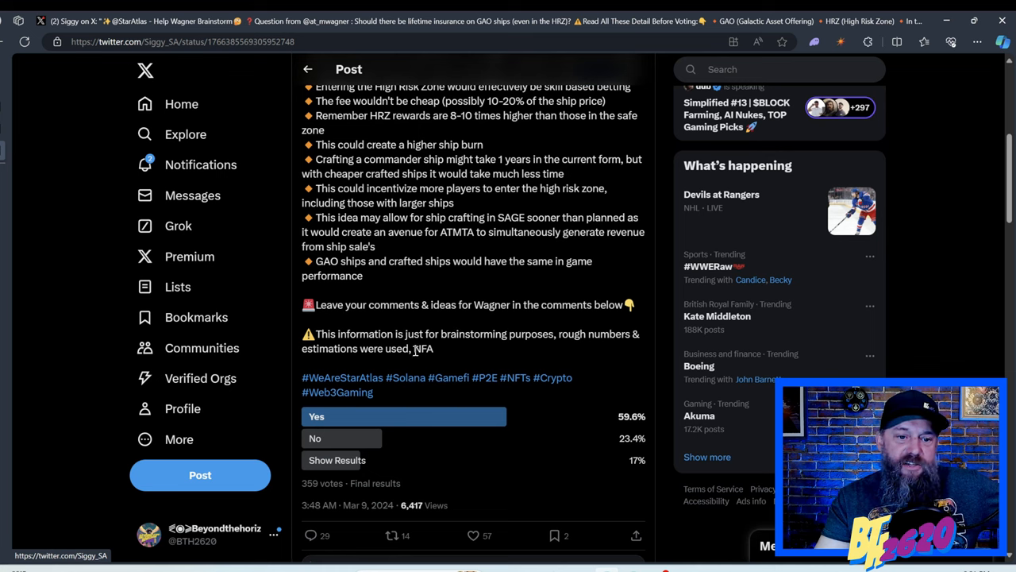
mouse_move(502, 359)
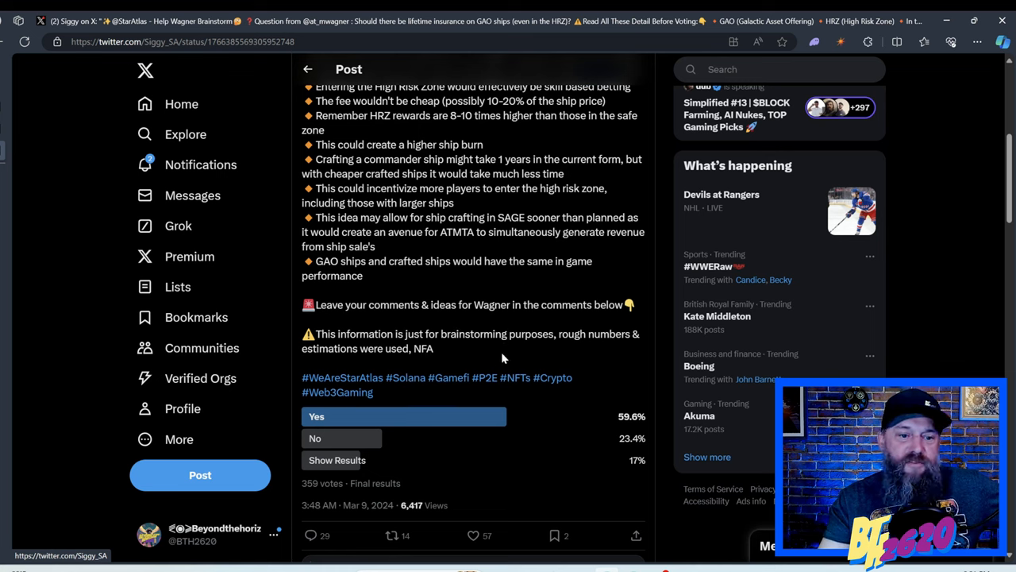
mouse_move(473, 394)
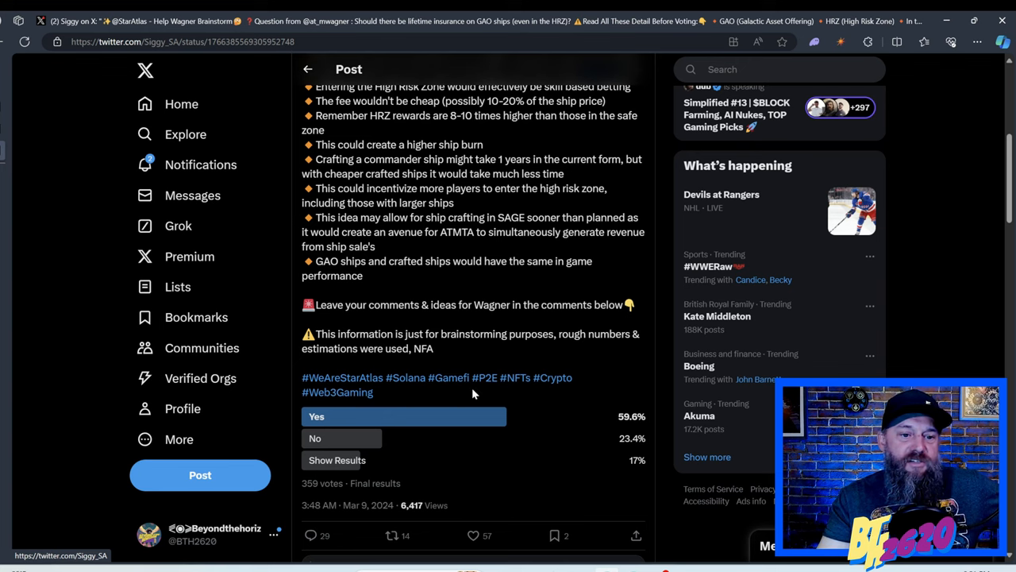
scroll("down", 3)
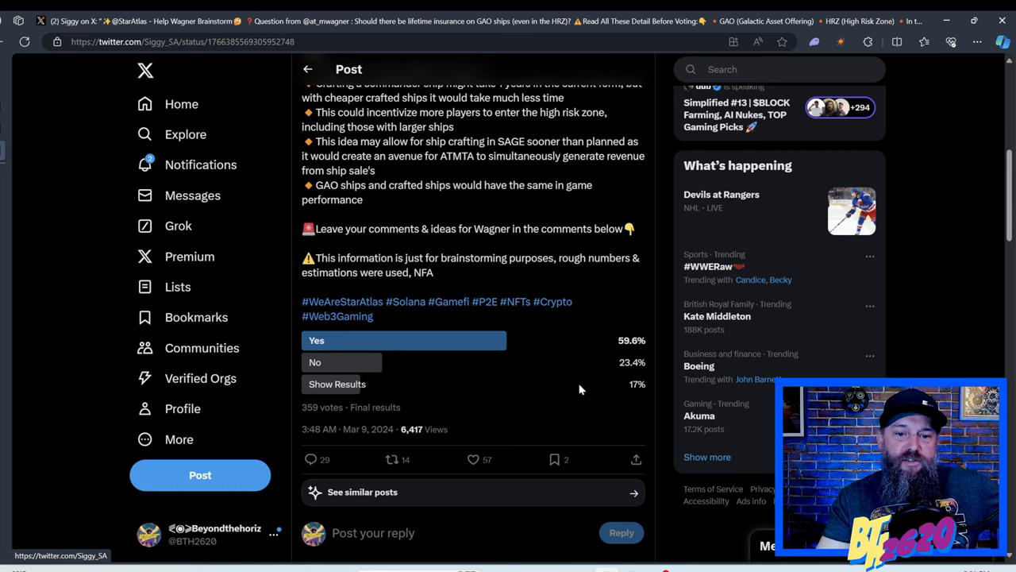
mouse_move(437, 410)
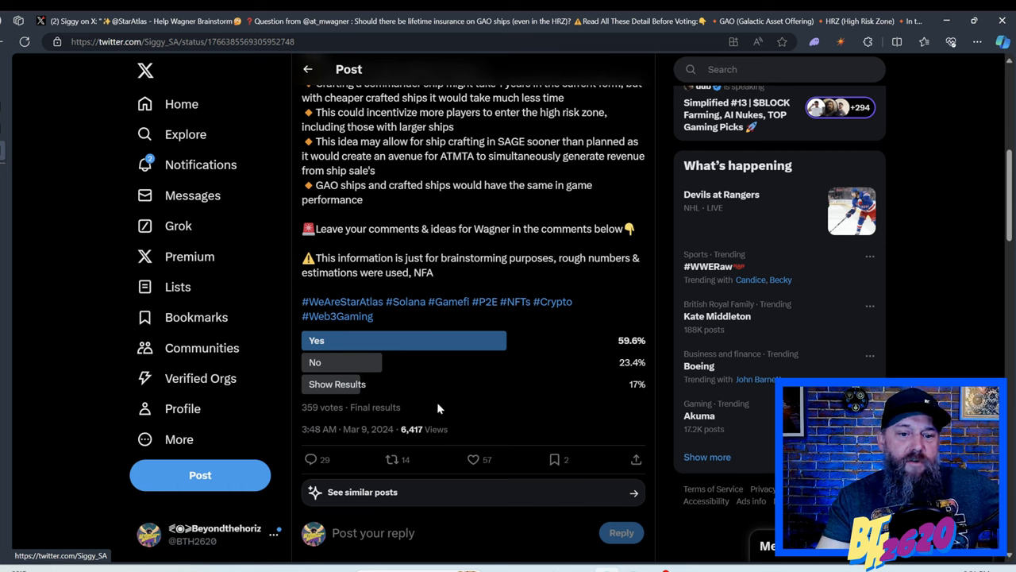
mouse_move(432, 394)
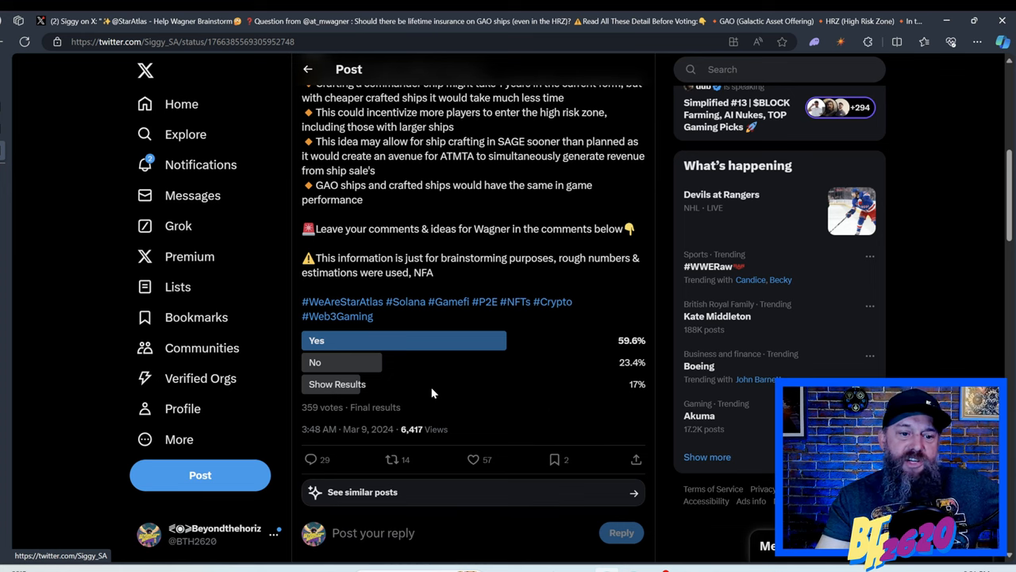
mouse_move(409, 400)
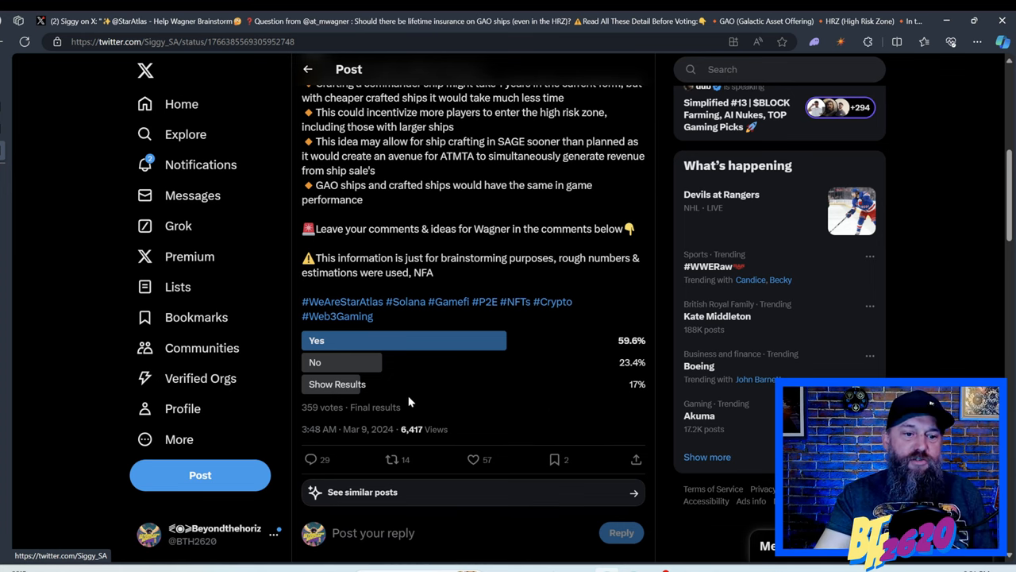
Skim Siggy's post and its brainstorm replies down to the streamer's quote-post on the HRZ insurance no vote.
scroll("up", 3)
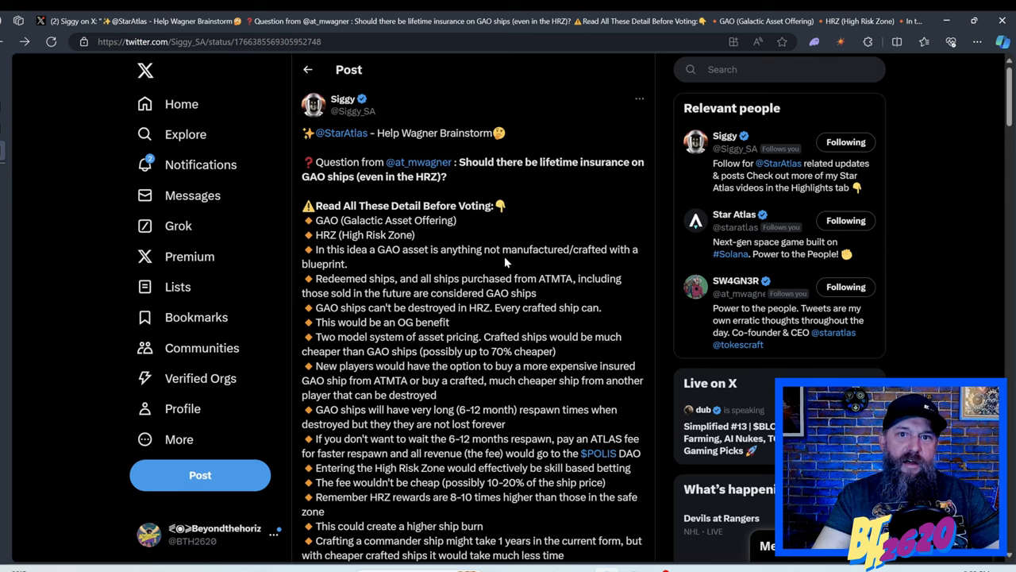
scroll("down", 3)
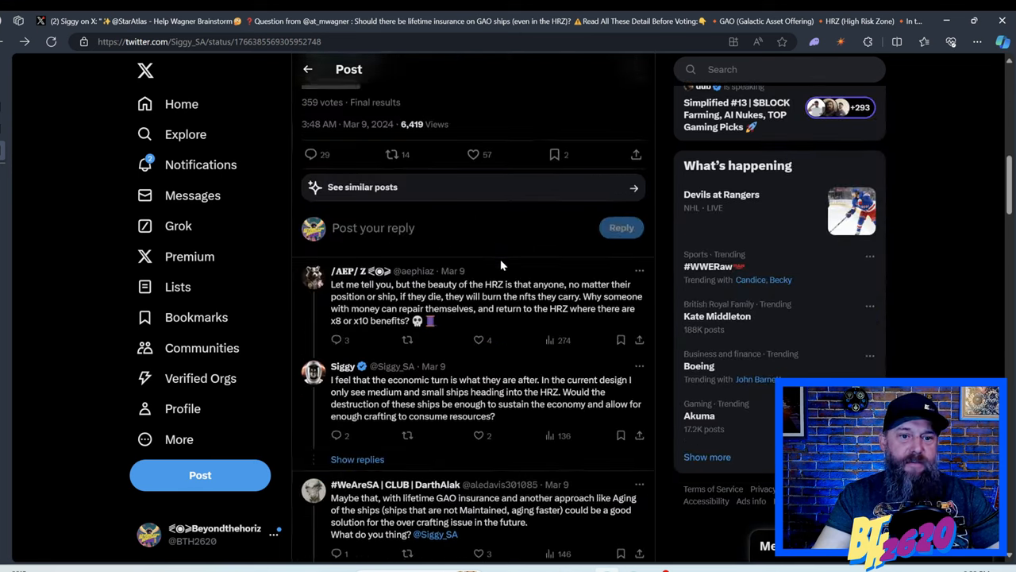
scroll("down", 3)
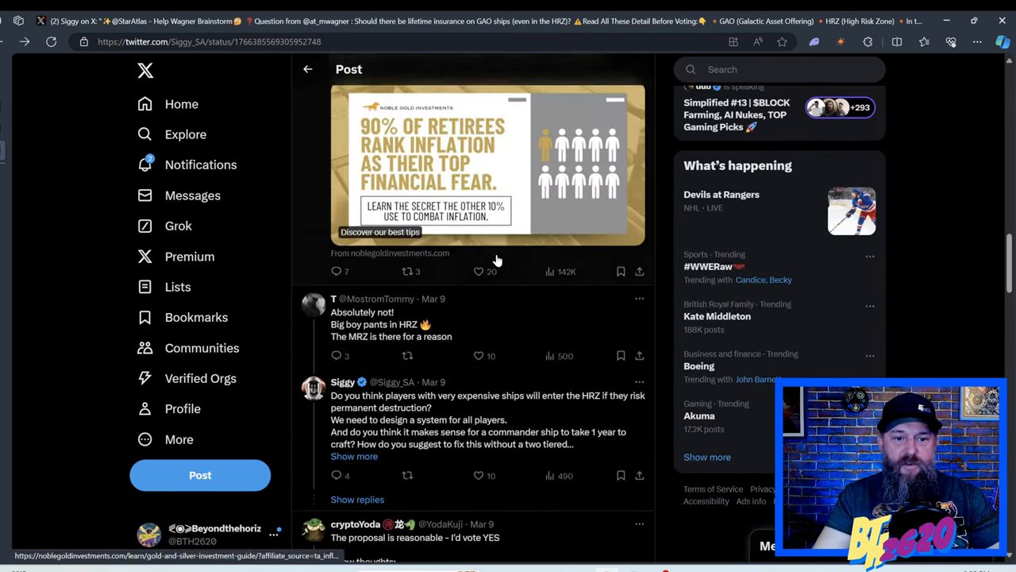
scroll("down", 3)
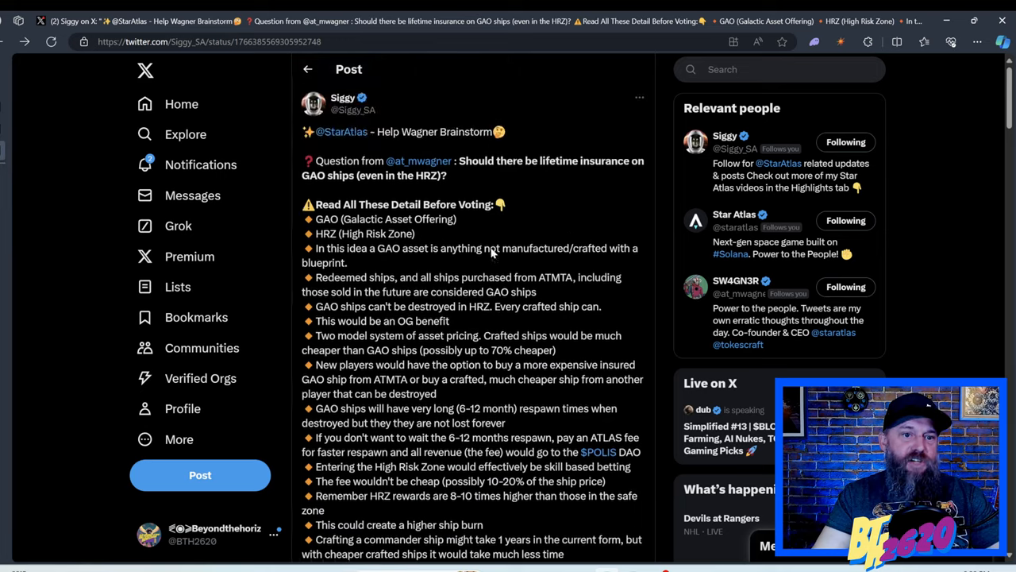
scroll("down", 3)
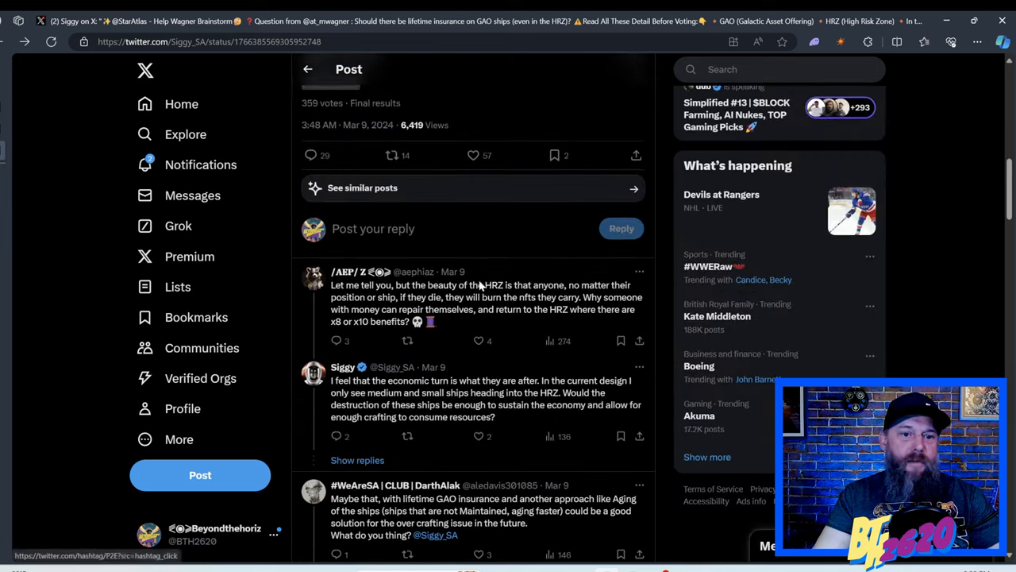
scroll("down", 3)
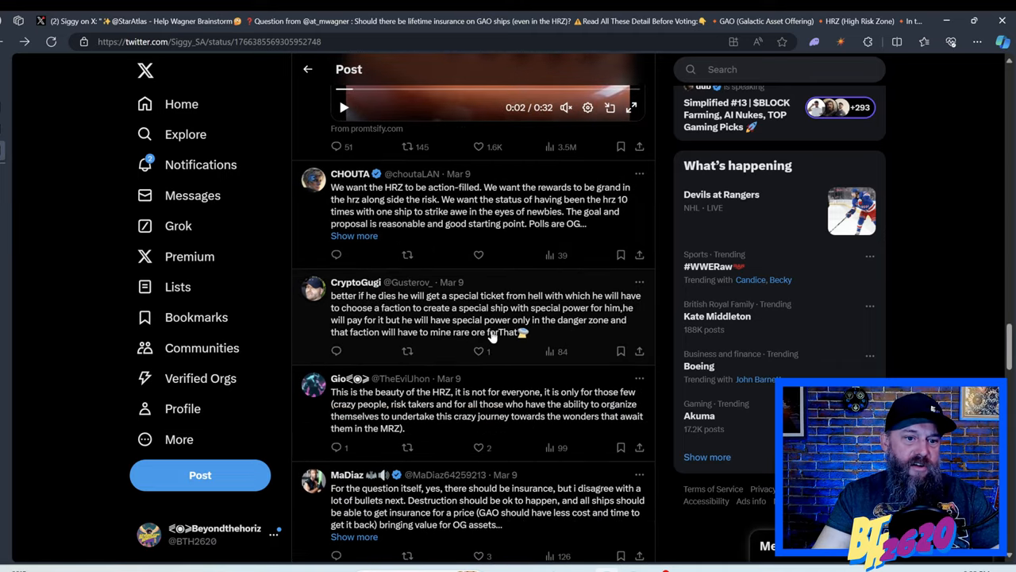
scroll("down", 3)
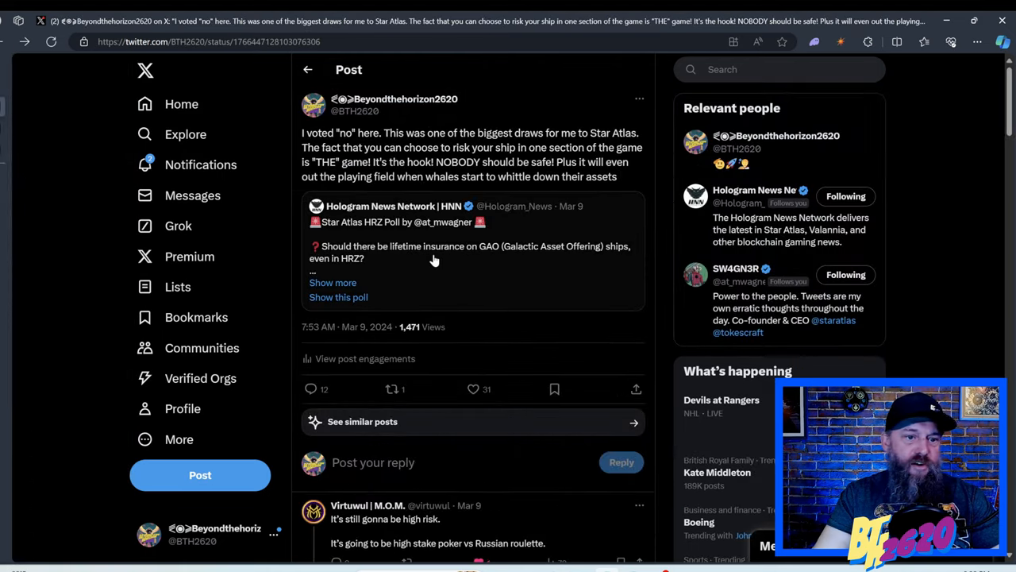
scroll("down", 3)
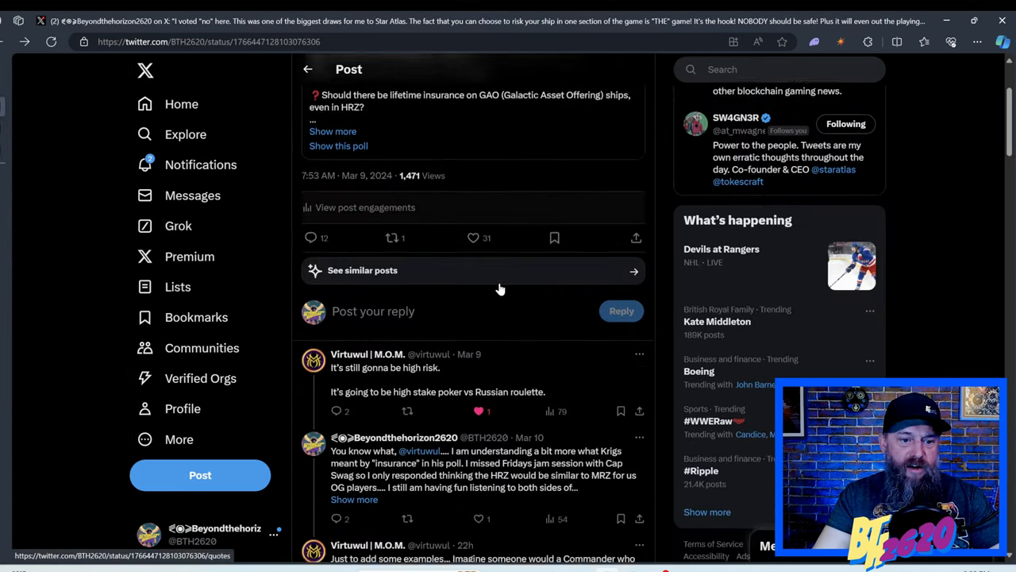
scroll("down", 3)
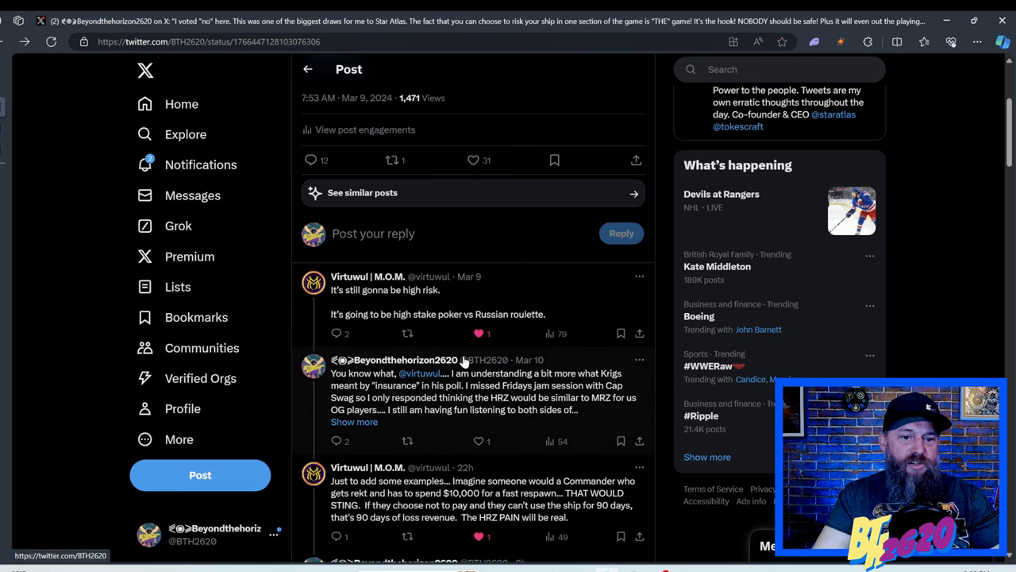
scroll("down", 3)
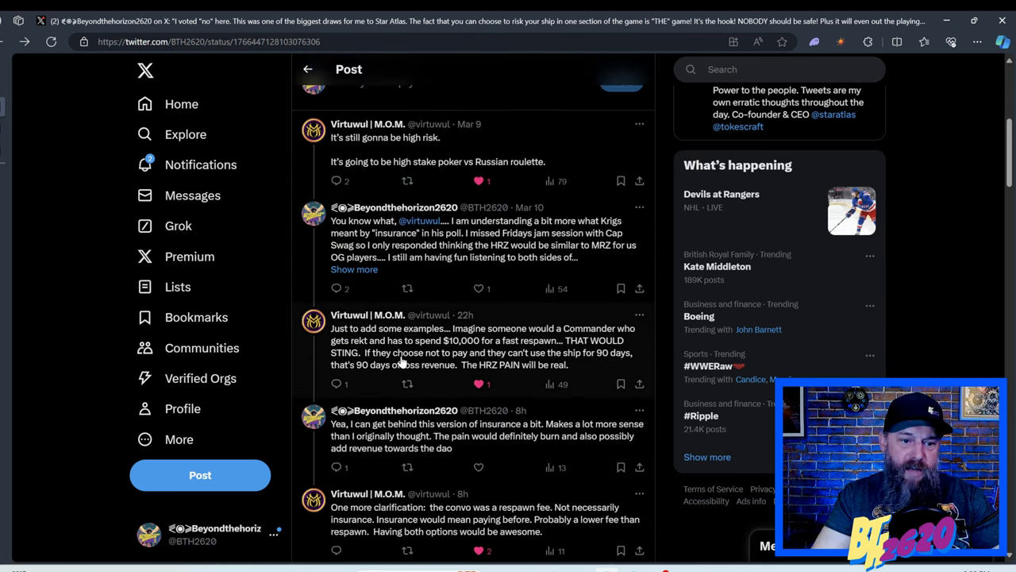
scroll("down", 3)
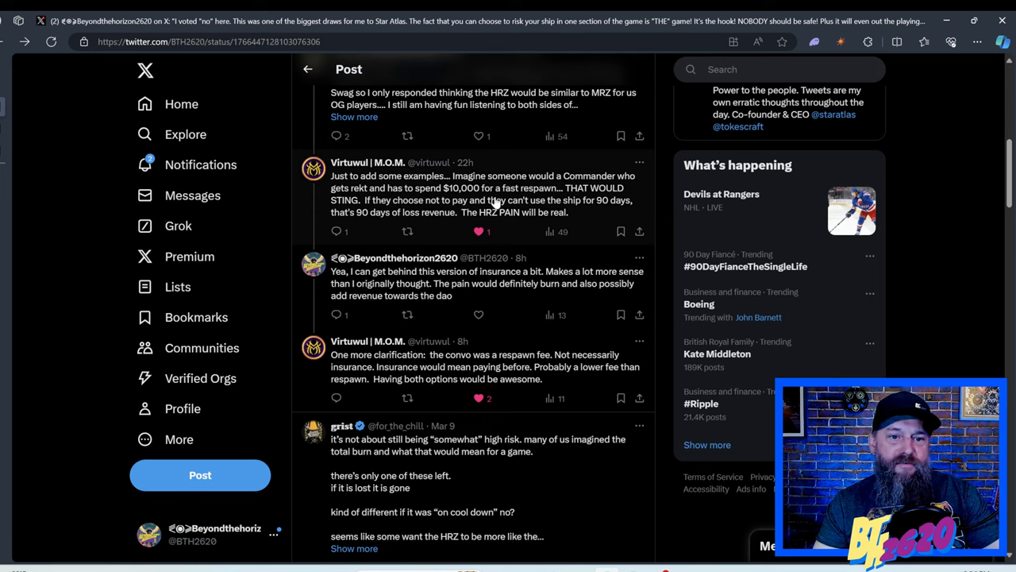
mouse_move(389, 210)
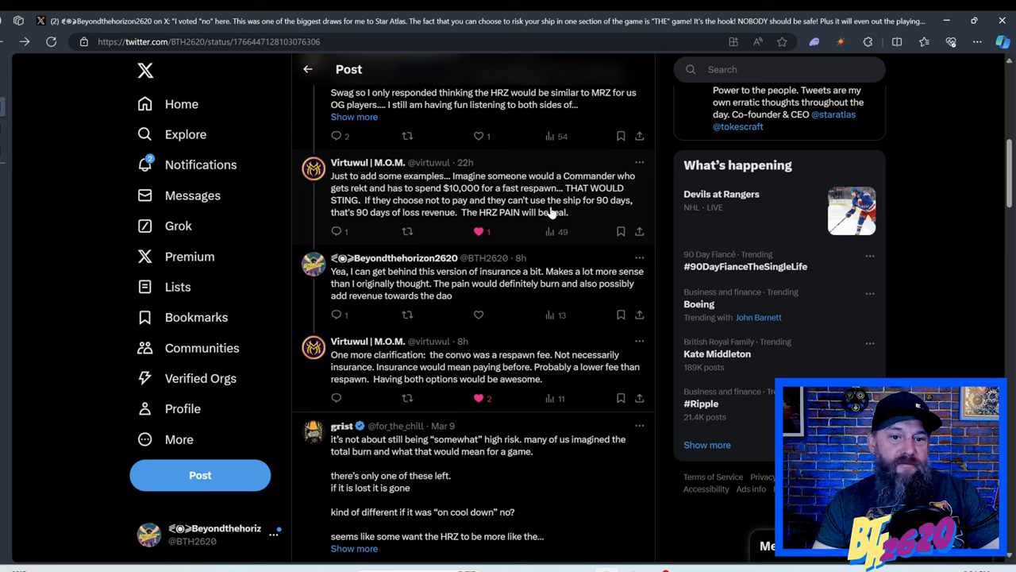
mouse_move(384, 225)
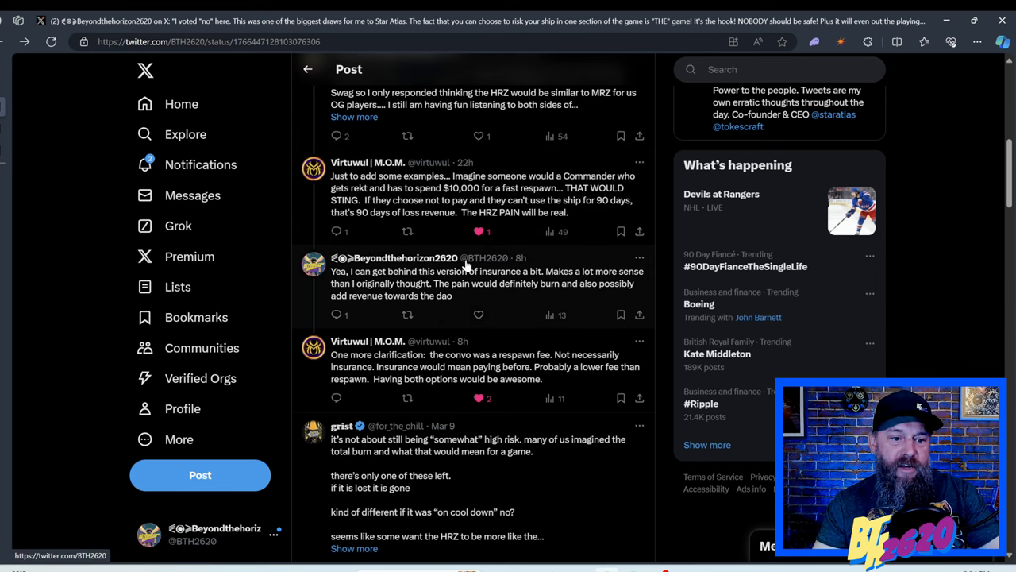
scroll("down", 3)
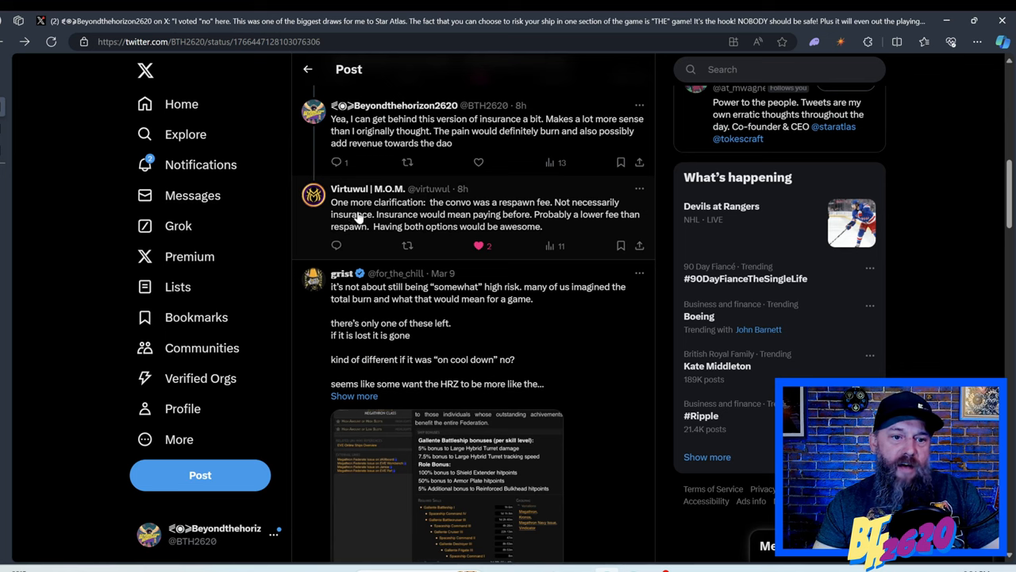
mouse_move(489, 214)
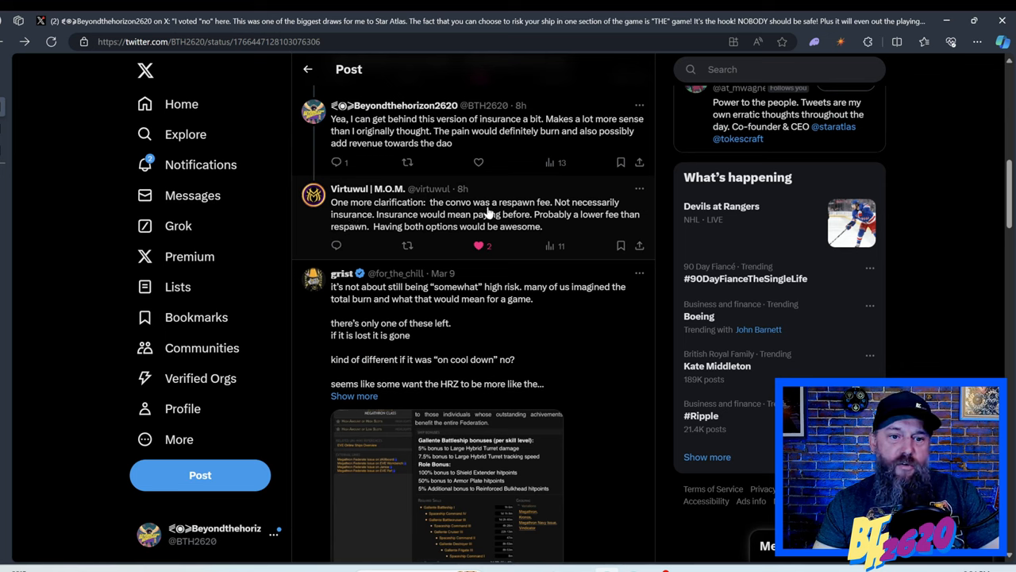
mouse_move(389, 226)
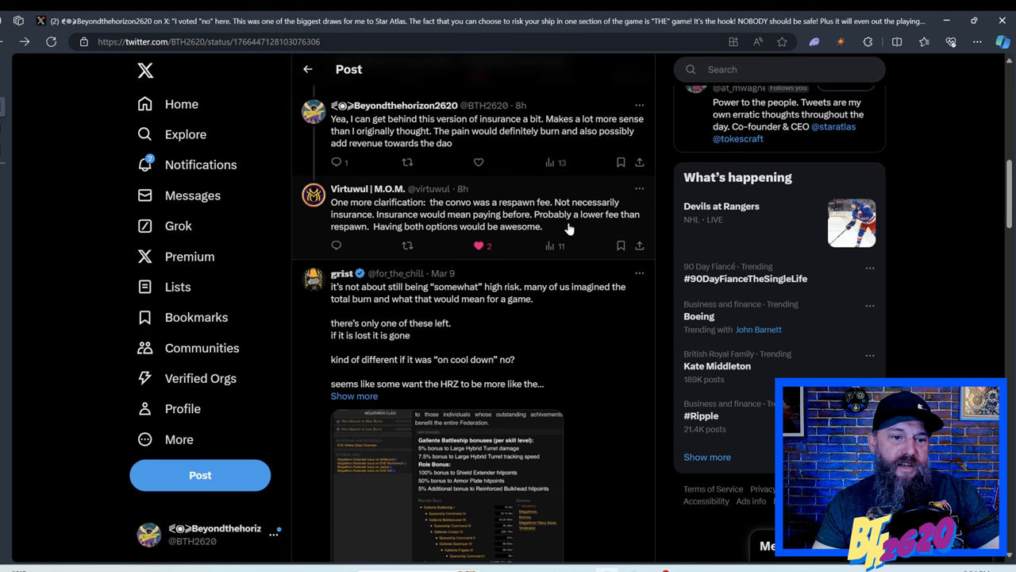
mouse_move(451, 238)
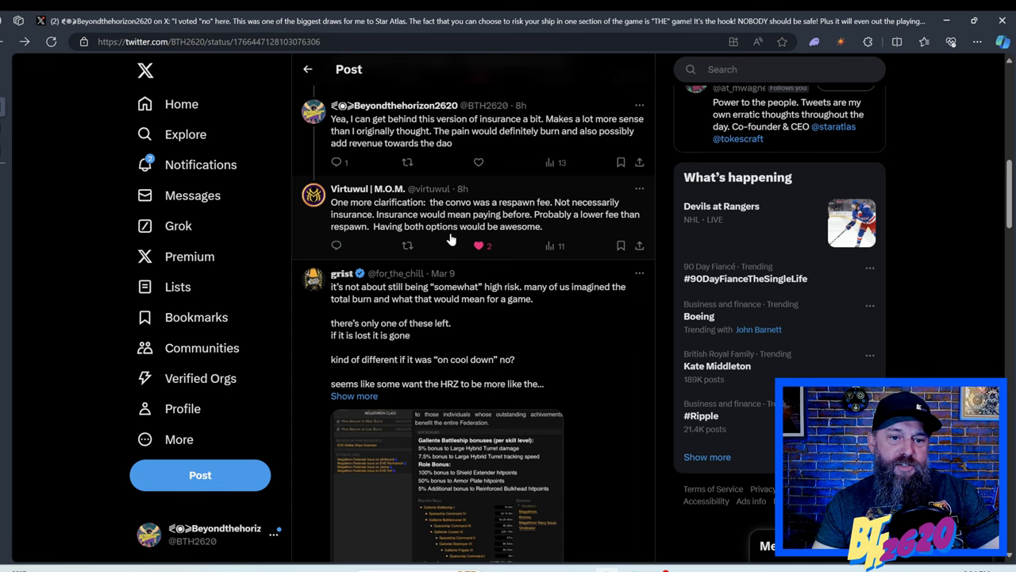
scroll("down", 3)
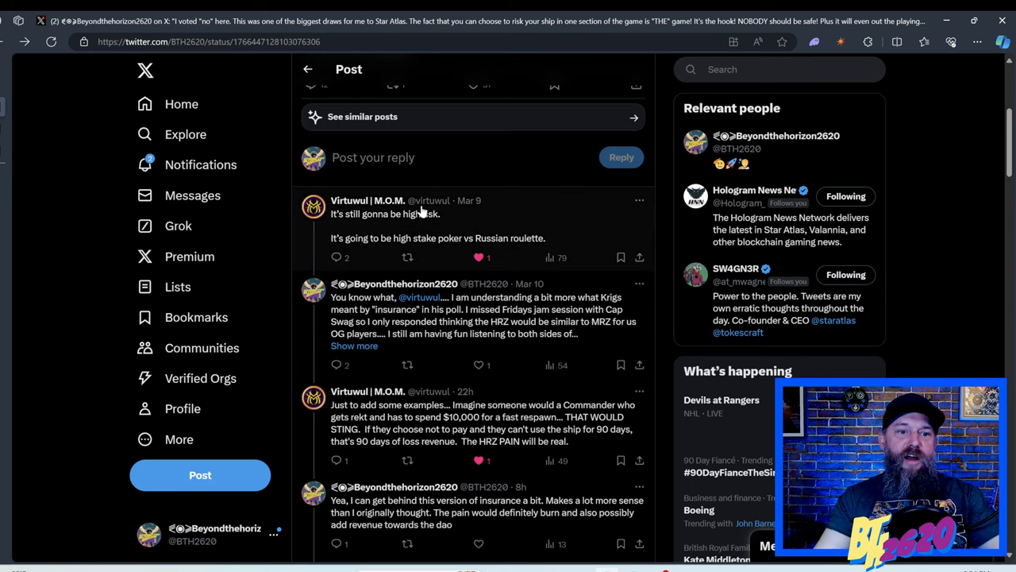
scroll("down", 3)
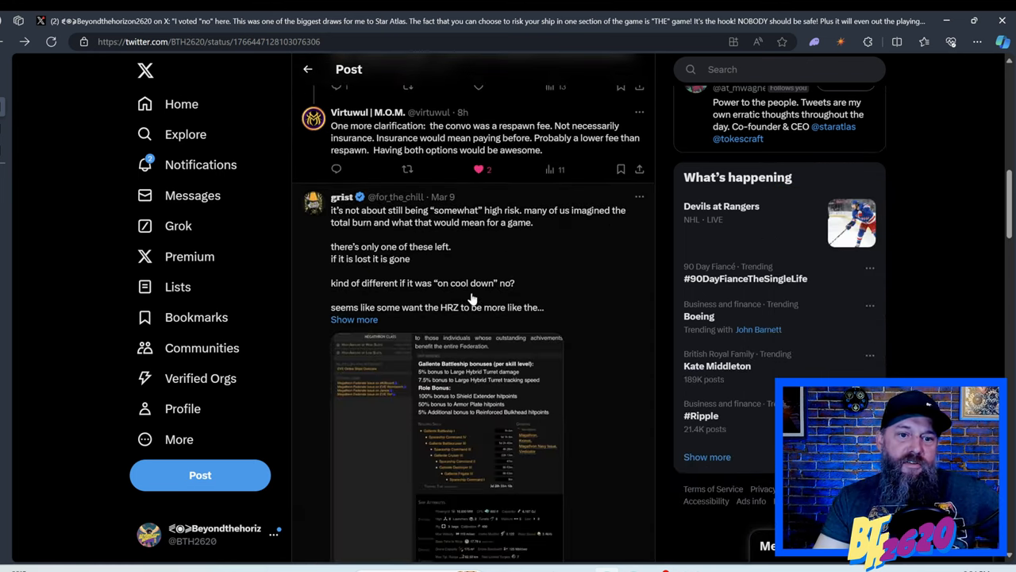
scroll("down", 3)
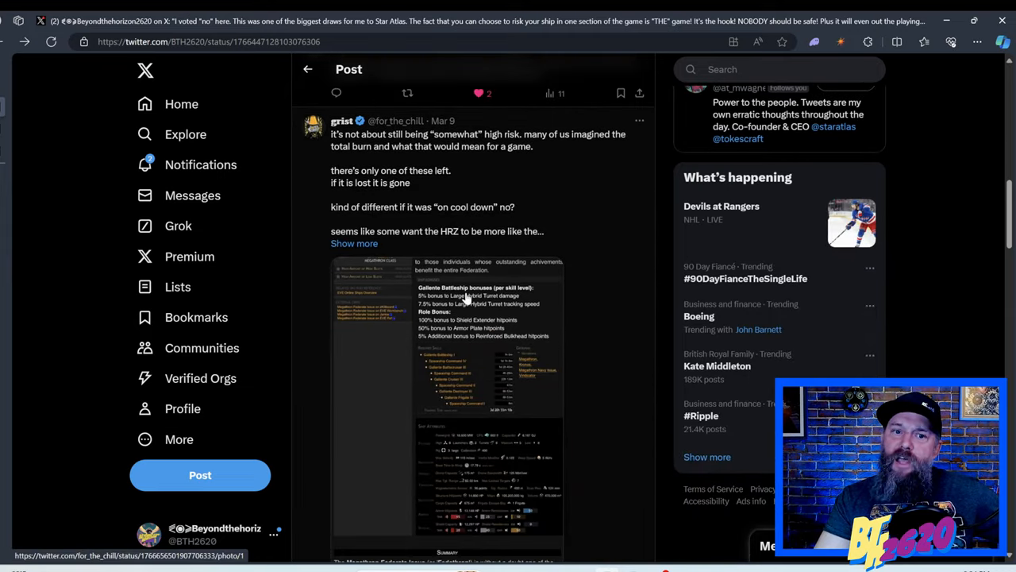
scroll("up", 3)
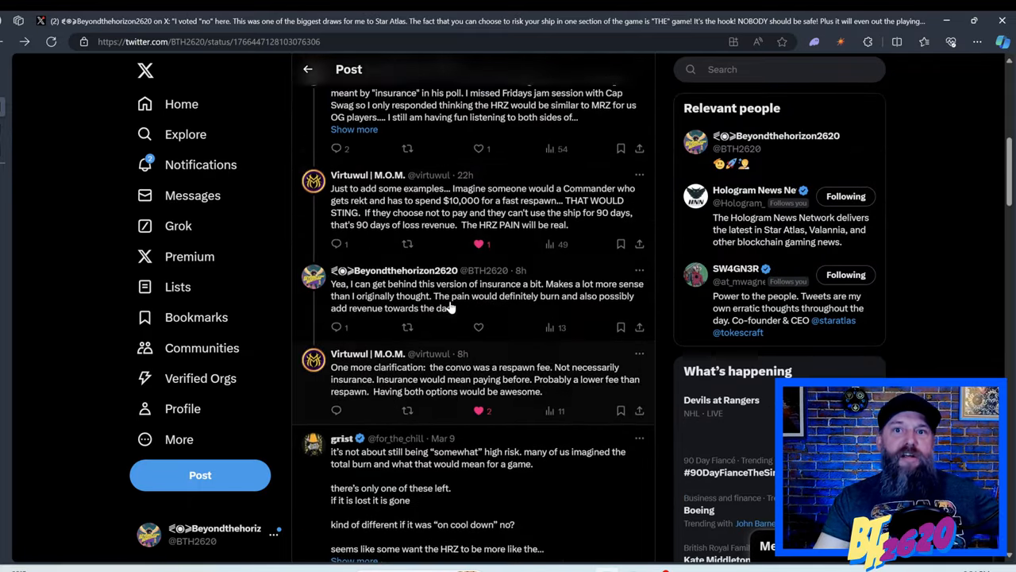
scroll("up", 3)
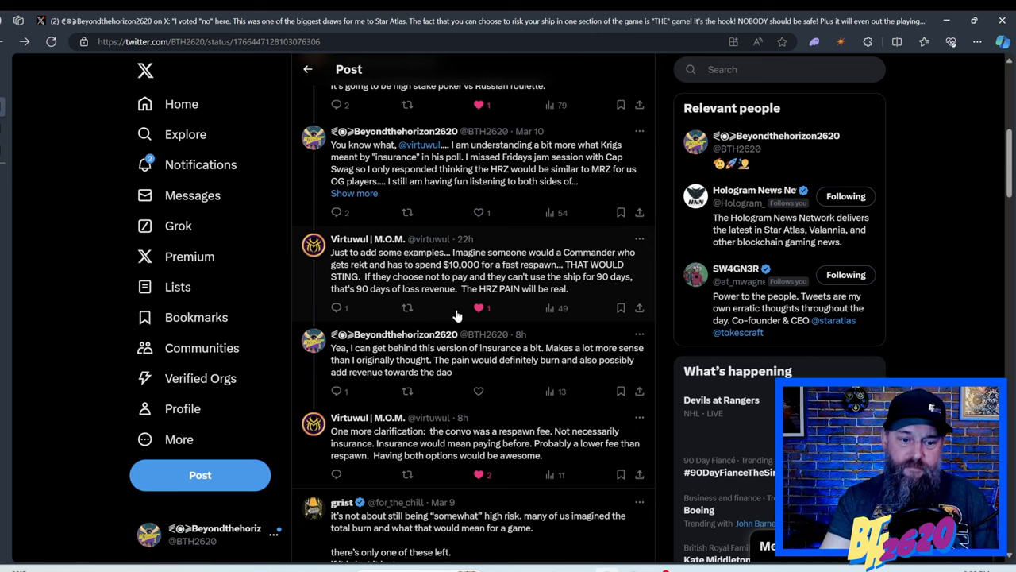
scroll("down", 3)
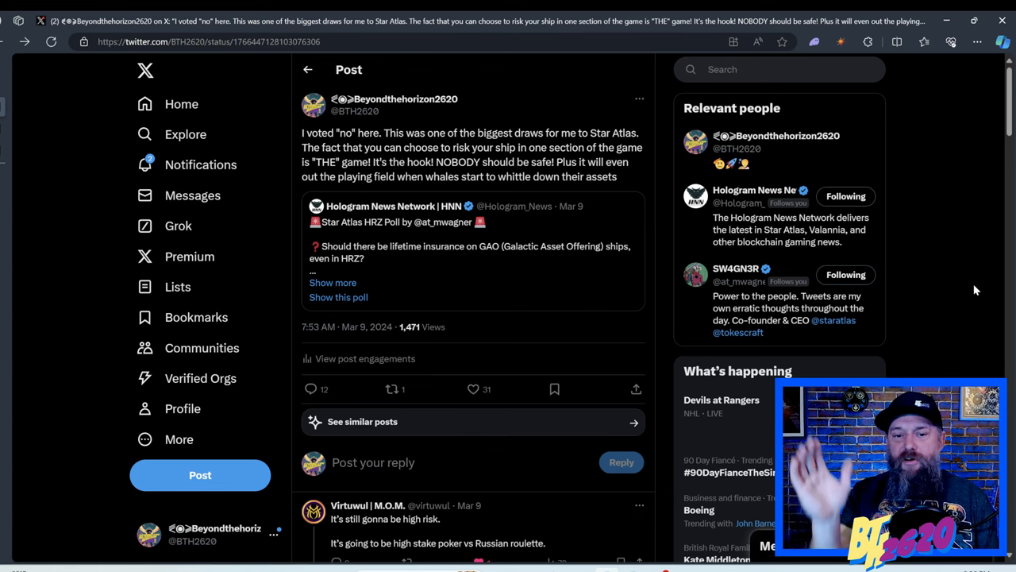
scroll("down", 3)
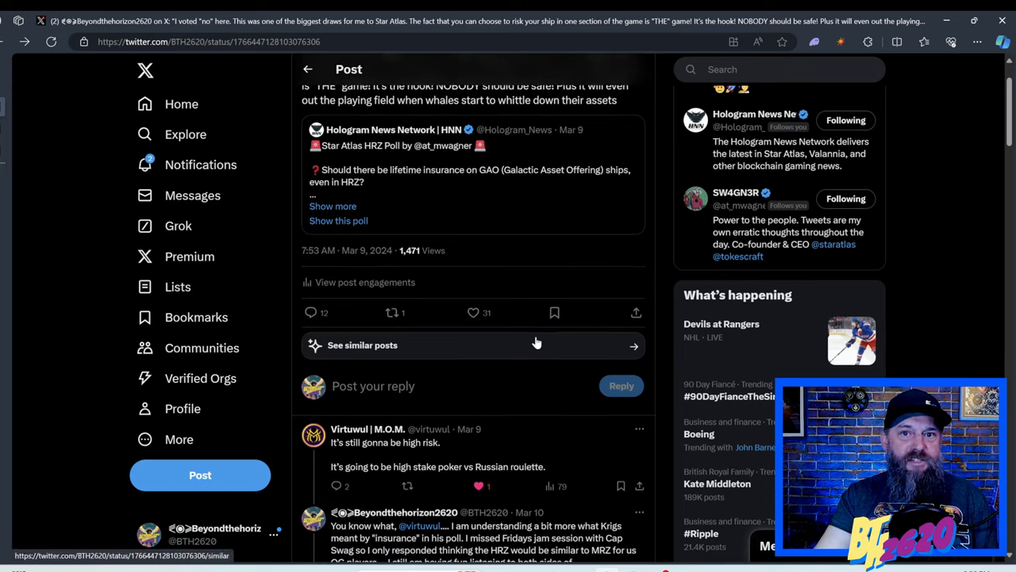
Scroll the replies down to grist's total-burn reply and its battleship-bonus screenshot.
scroll("down", 3)
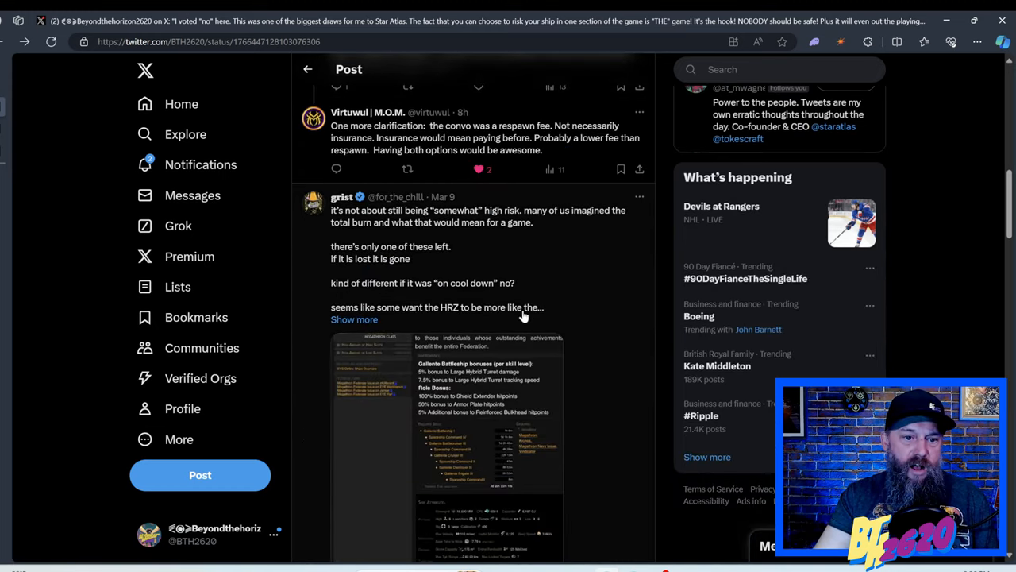
scroll("down", 3)
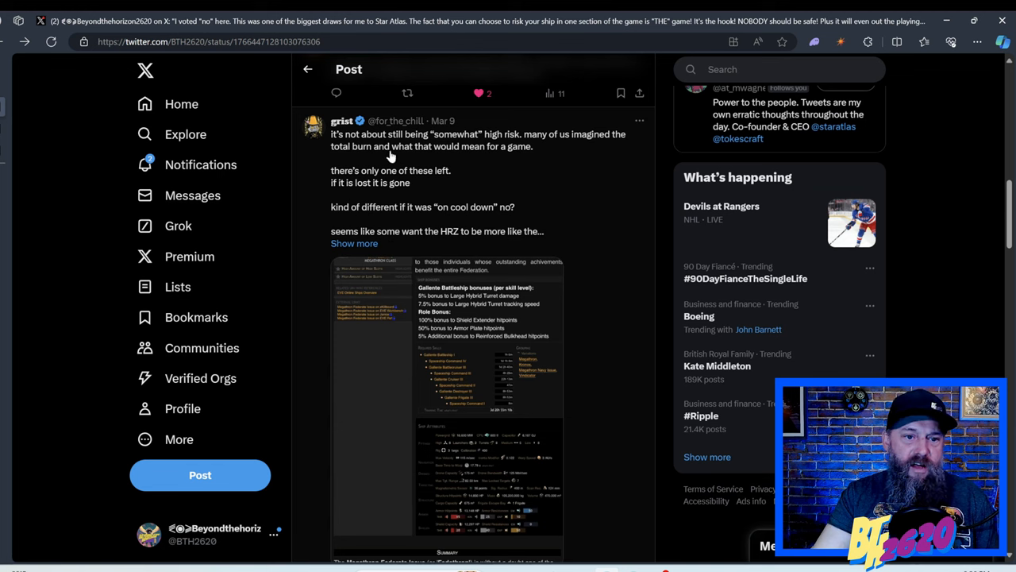
mouse_move(346, 144)
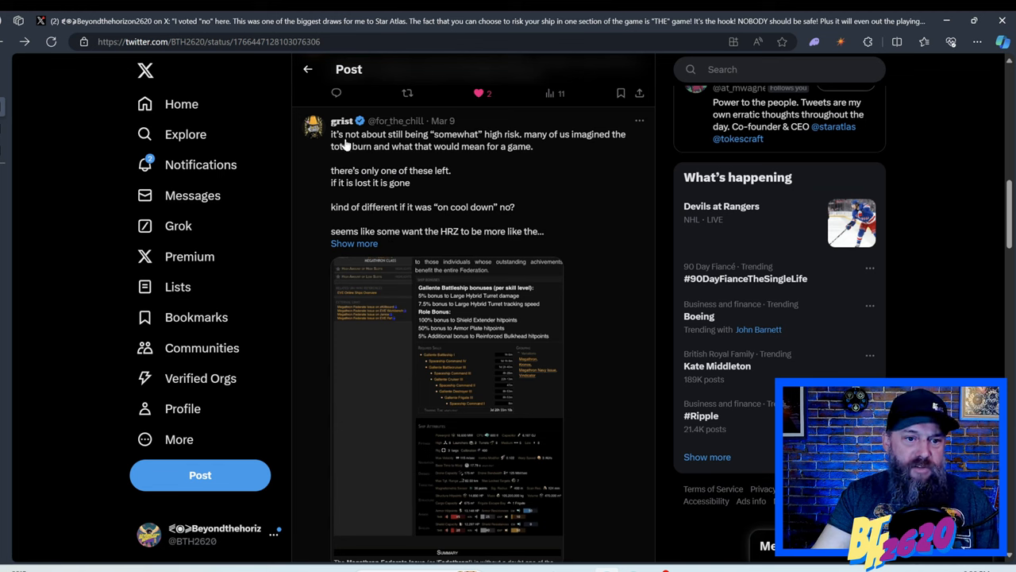
mouse_move(453, 146)
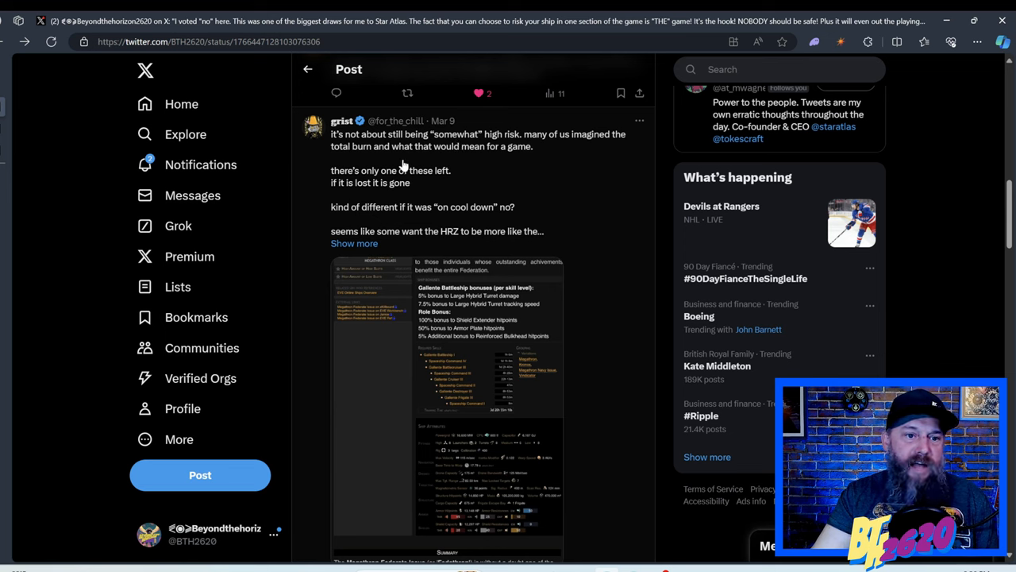
mouse_move(429, 159)
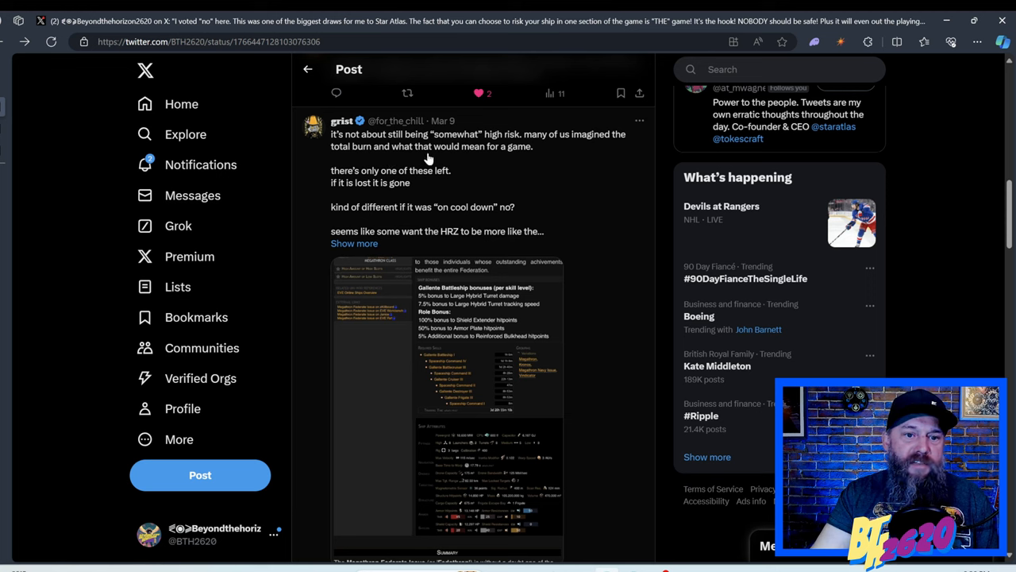
mouse_move(356, 187)
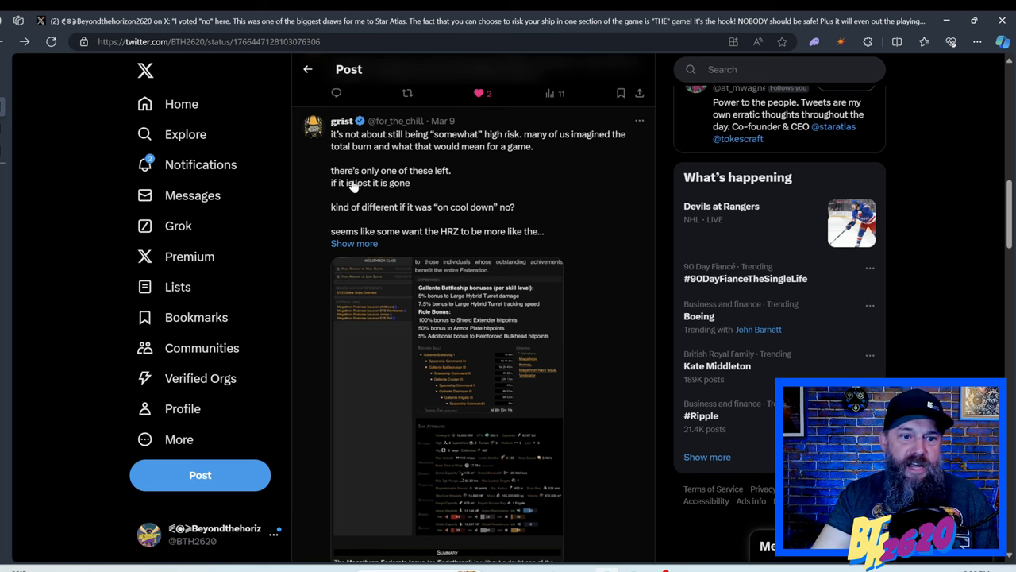
mouse_move(343, 193)
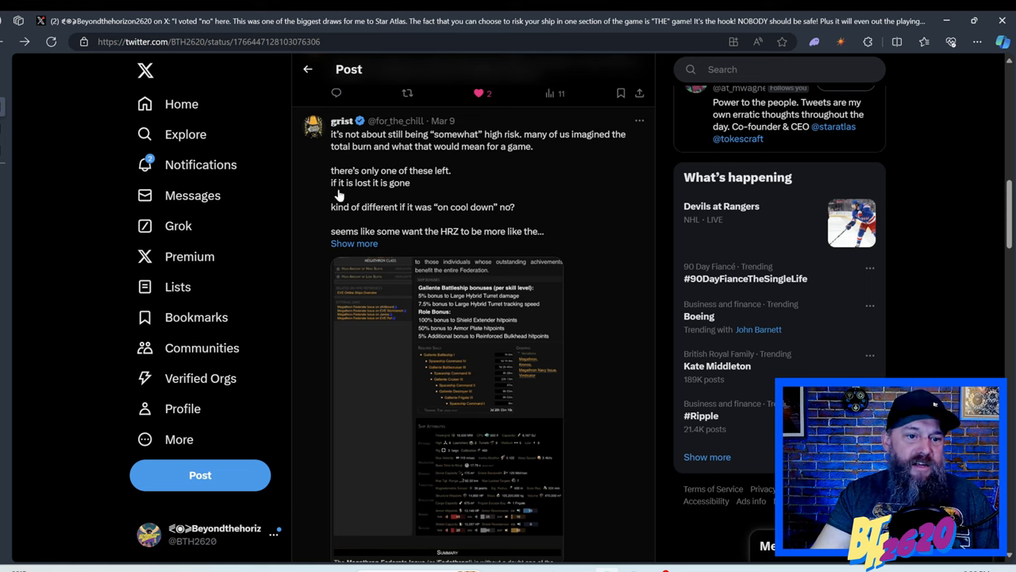
mouse_move(359, 222)
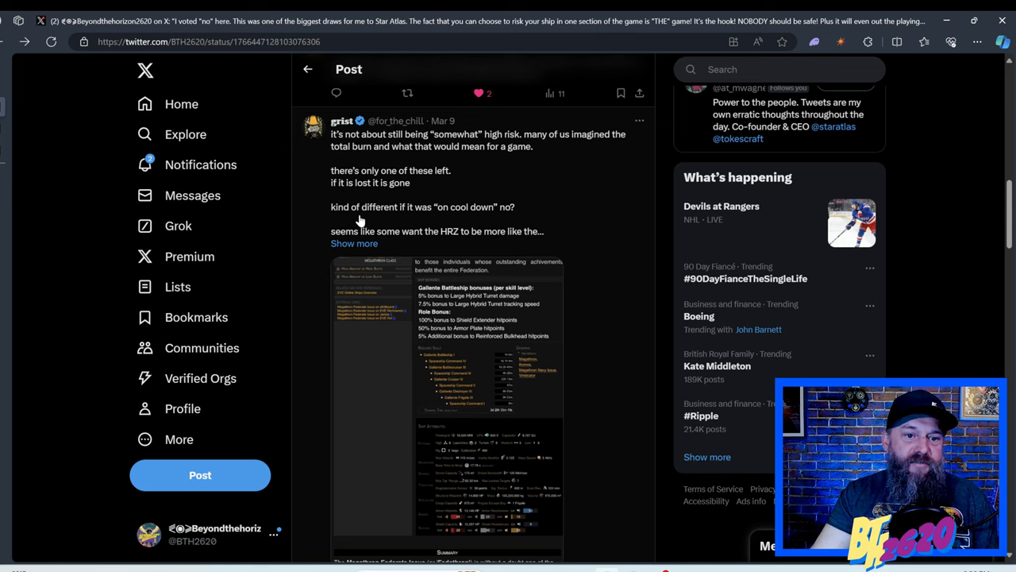
mouse_move(452, 221)
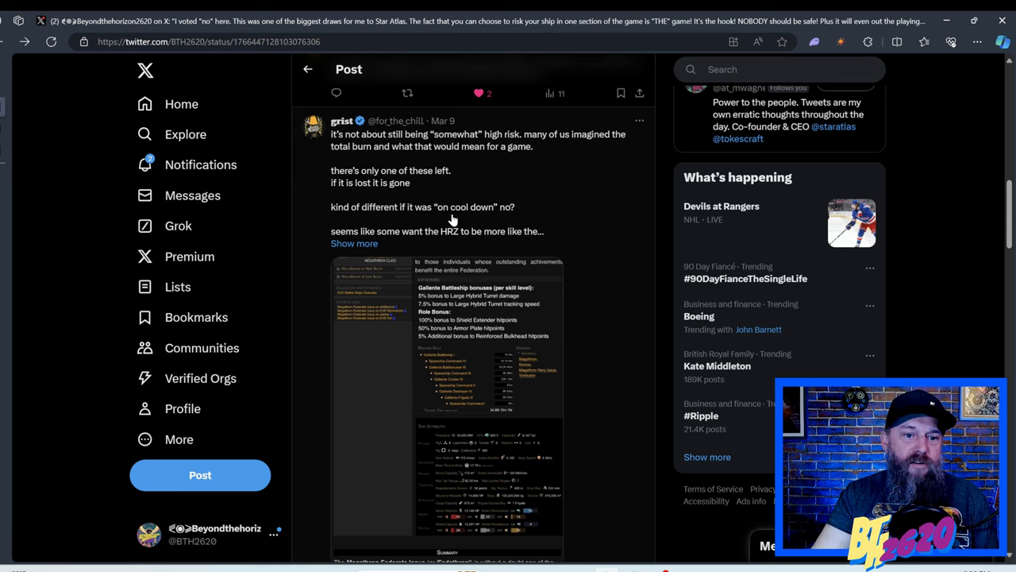
scroll("down", 3)
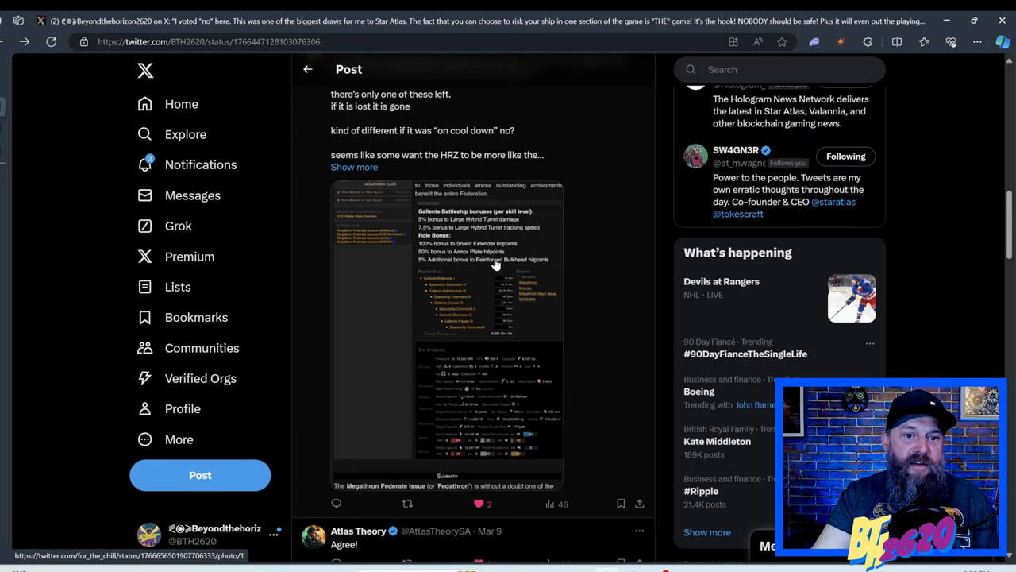
left_click(441, 334)
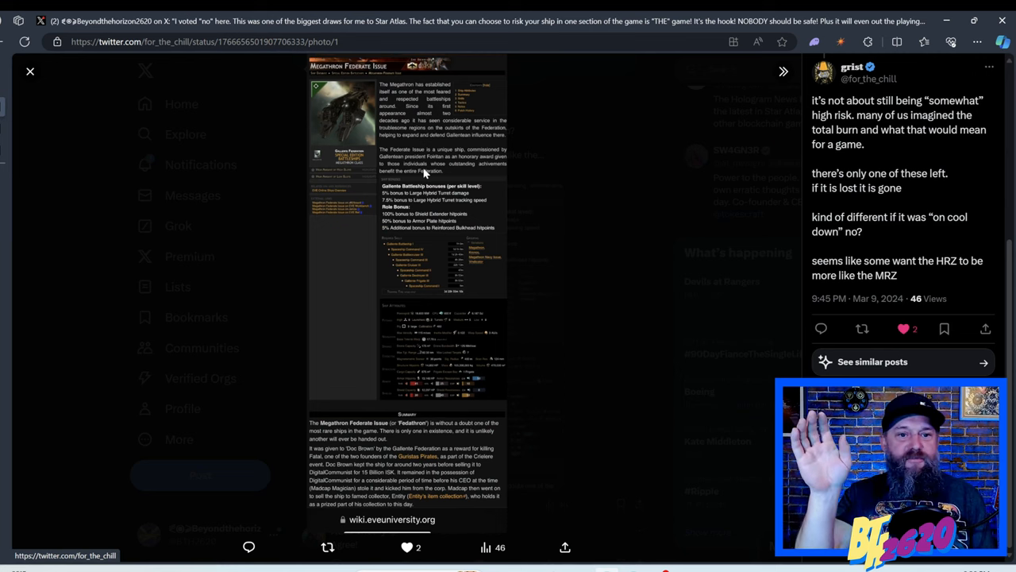
left_click(30, 72)
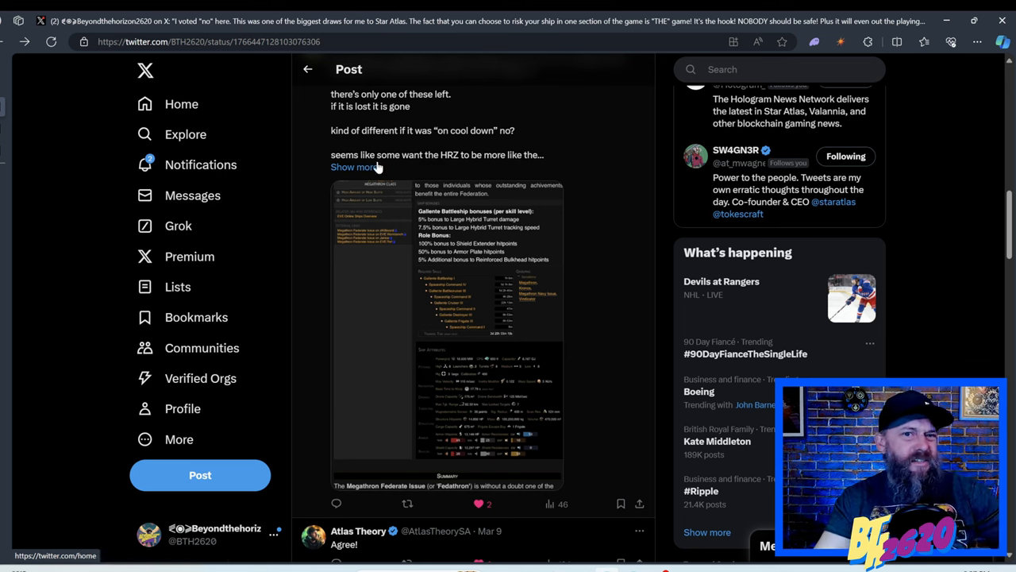
Read the remaining replies, including the one saying it's still going to be high risk.
scroll("down", 3)
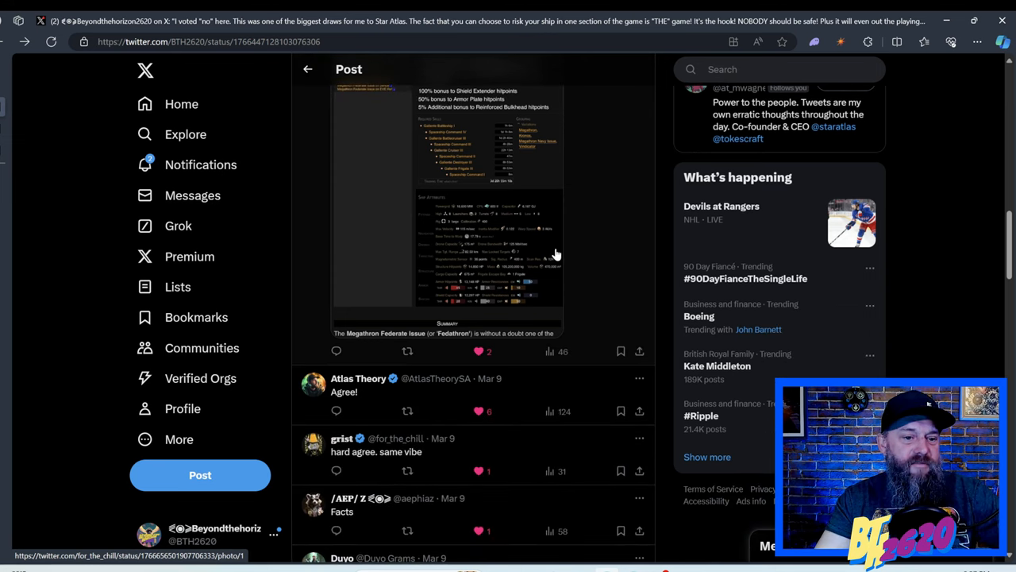
scroll("down", 3)
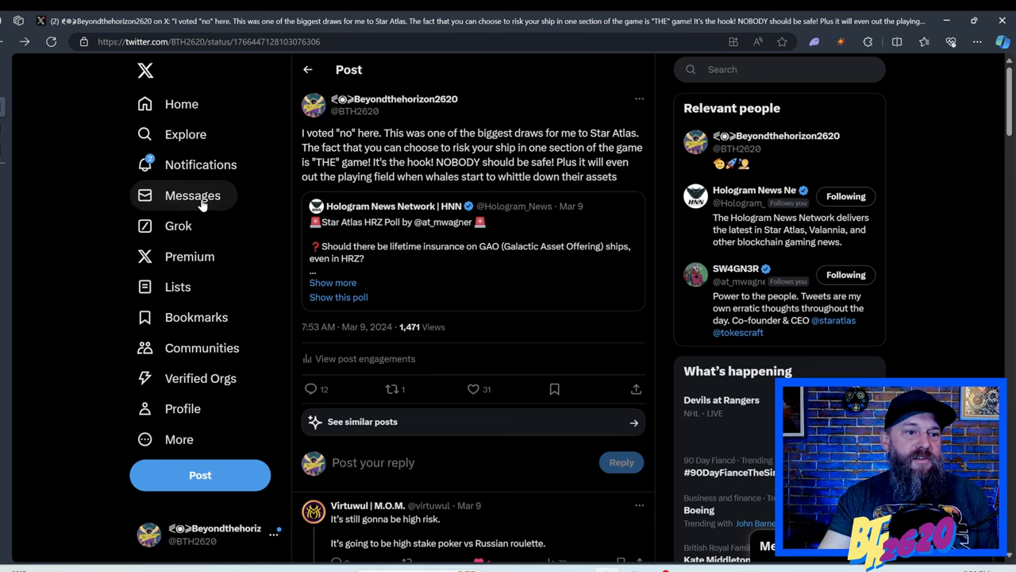
mouse_move(229, 289)
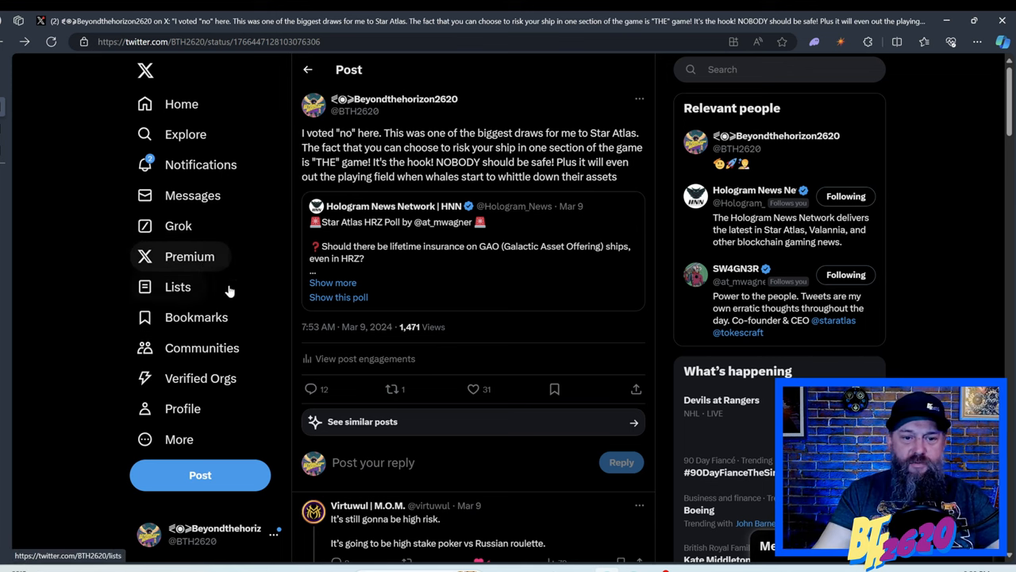
mouse_move(956, 249)
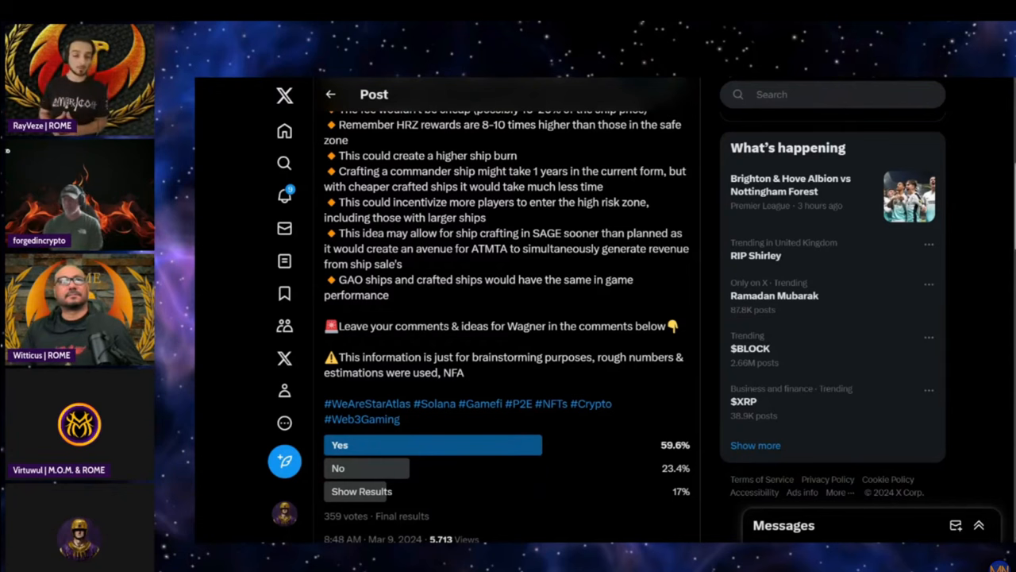
Scroll up the Hologram News Network HRZ poll to its final results: Yes 61.1%, 301 votes.
scroll("up", 3)
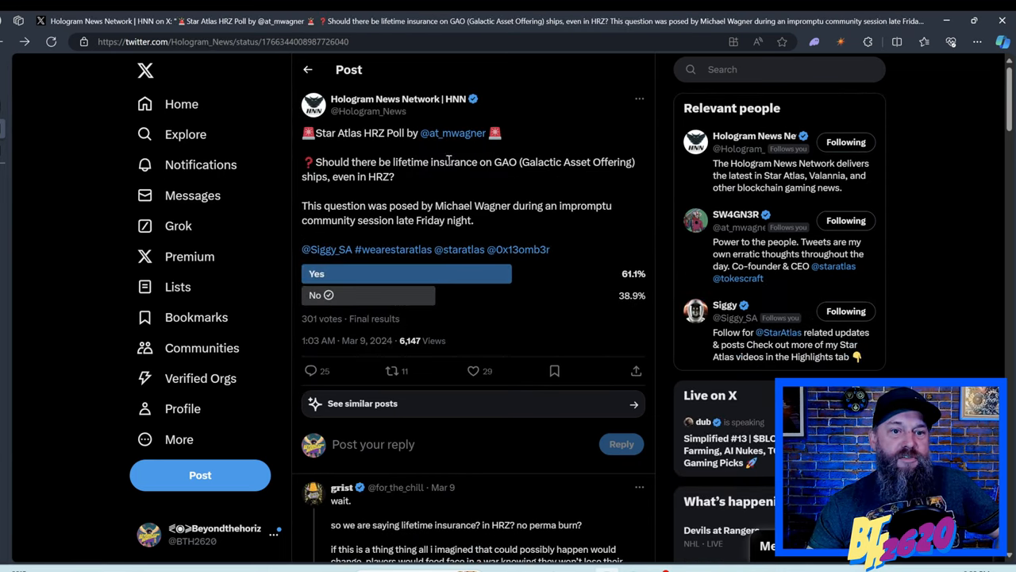
mouse_move(118, 165)
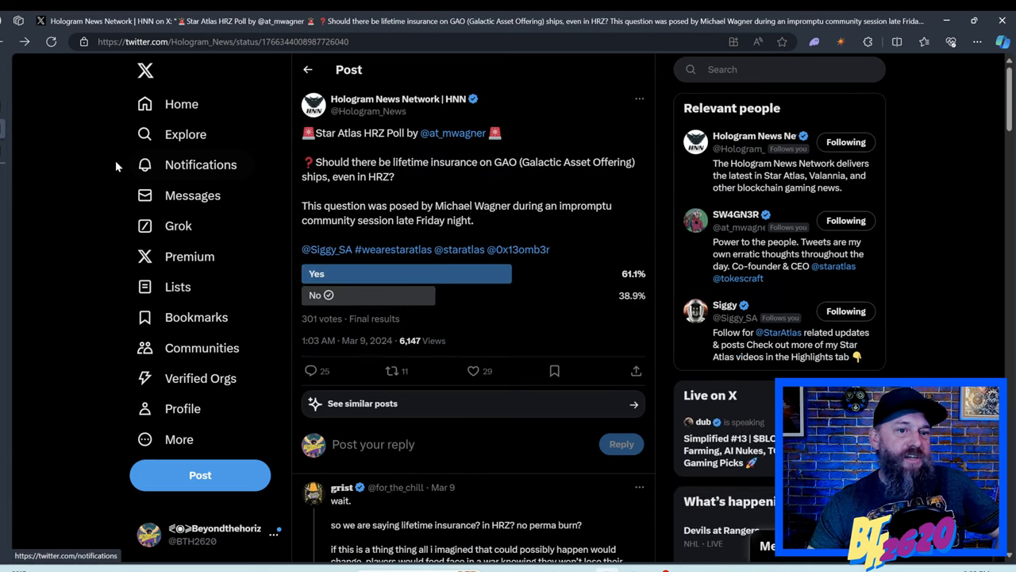